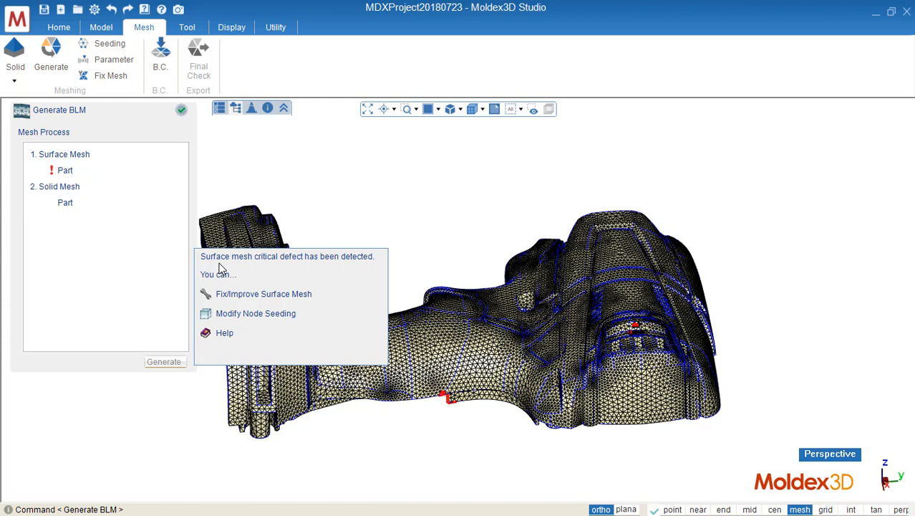
pyautogui.moveTo(156, 130)
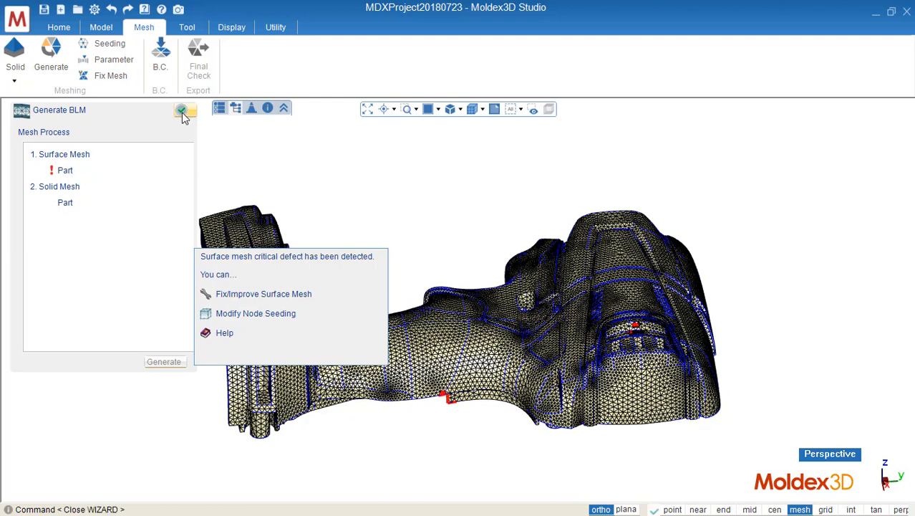
# - Close the Generate BLM wizard to reach the repair tool showing 75 free edges and 50 aspect-ratio issues
pyautogui.click(263, 293)
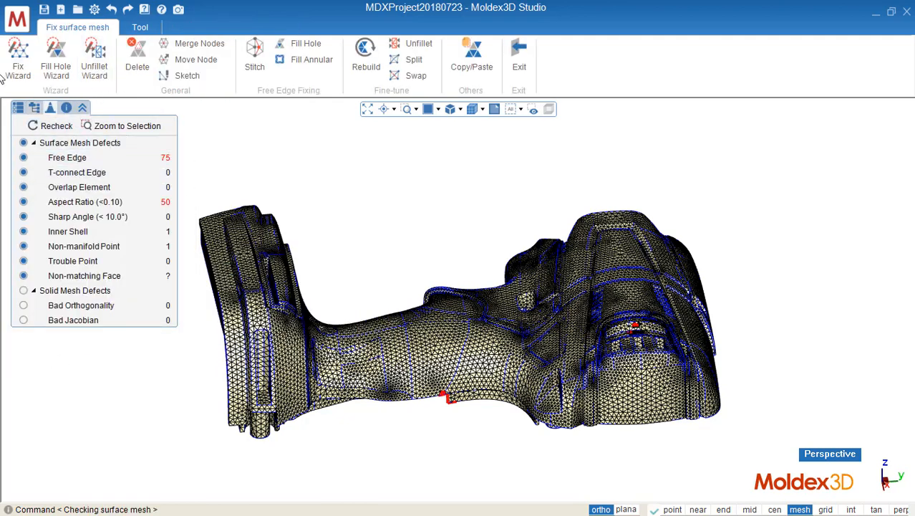
# - Highlight all surface mesh defect locations on the drill housing from the defects panel
pyautogui.click(80, 143)
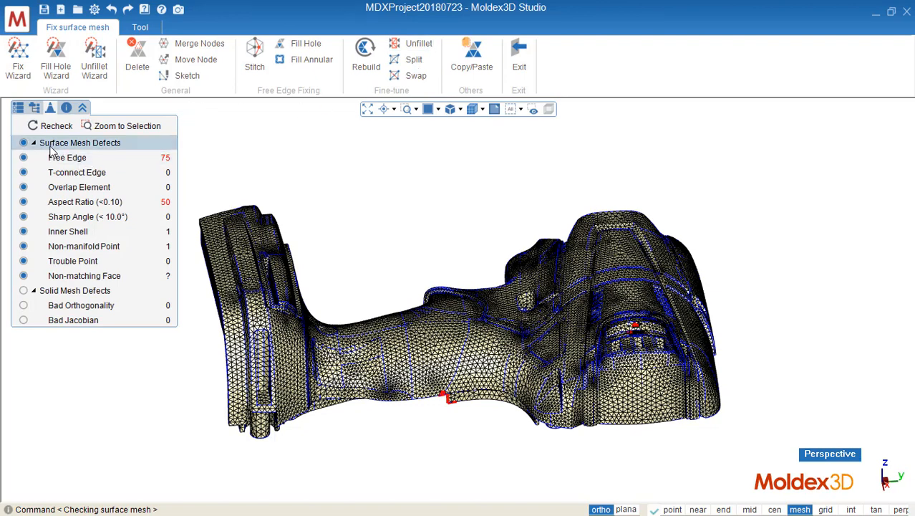
pyautogui.click(79, 216)
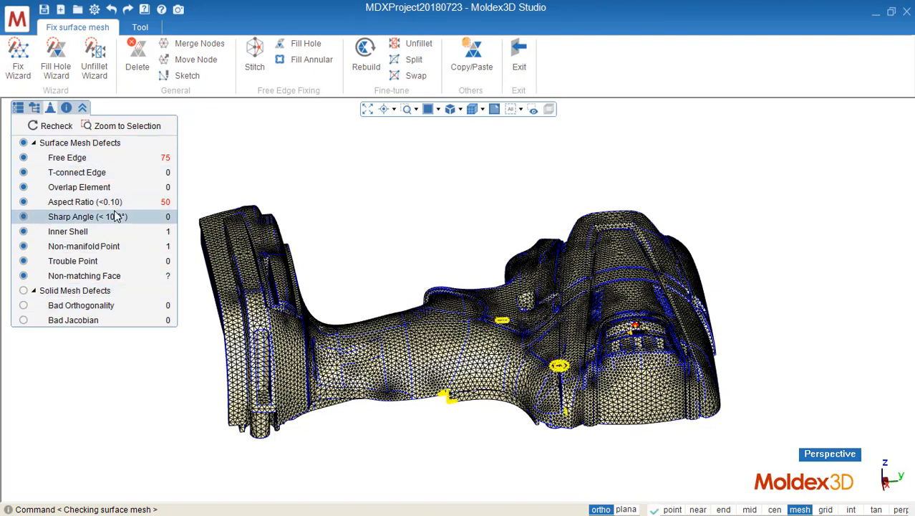
pyautogui.click(67, 157)
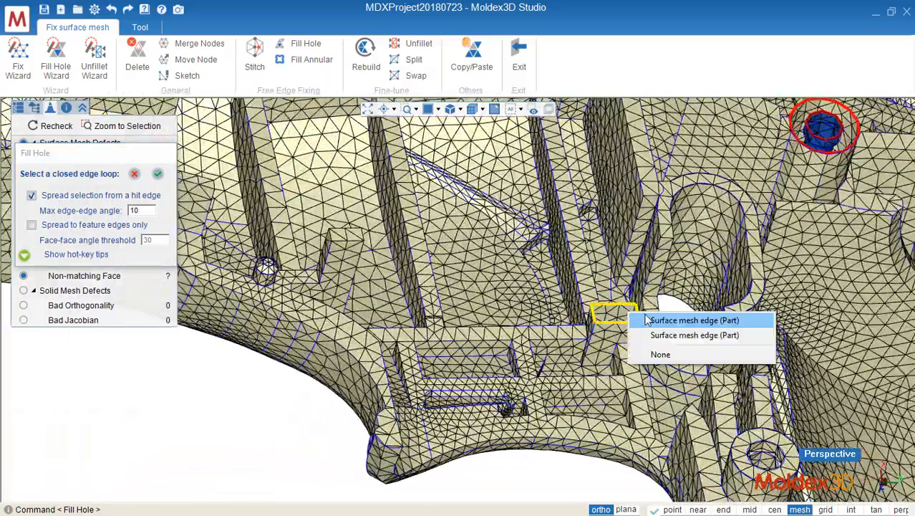
# - Fill the small rectangular underside hole from its edge loop, cutting free edges to 68
pyautogui.click(693, 320)
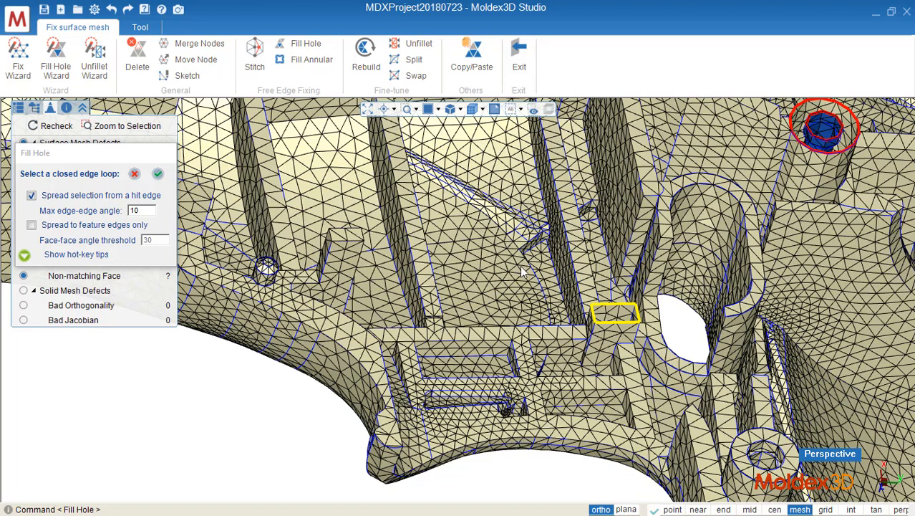
pyautogui.moveTo(163, 177)
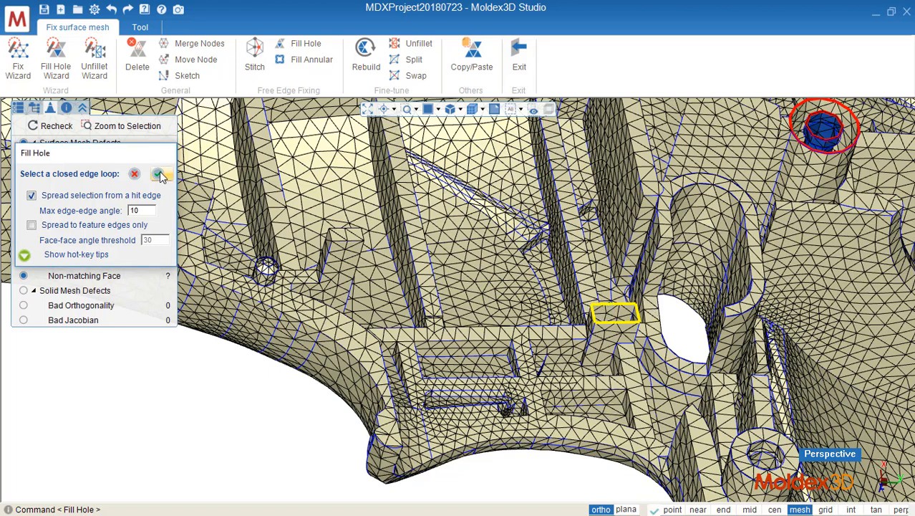
pyautogui.click(159, 173)
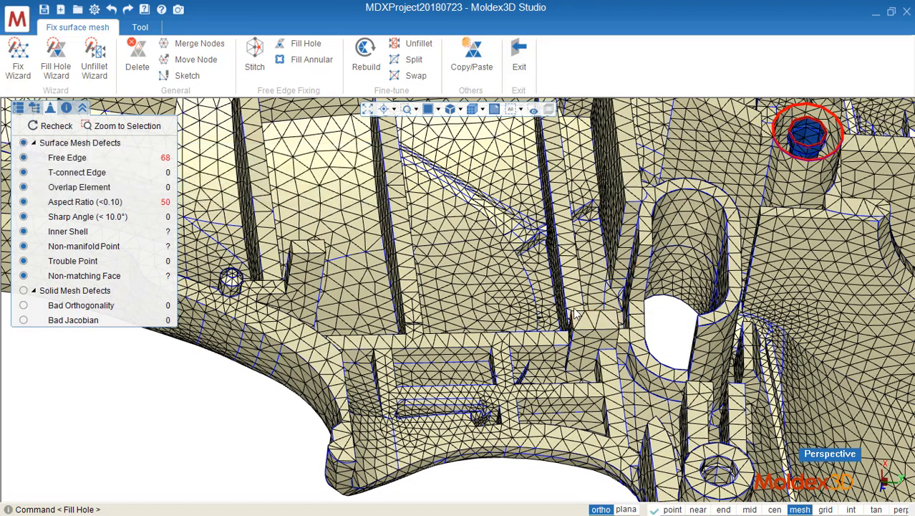
pyautogui.moveTo(569, 246)
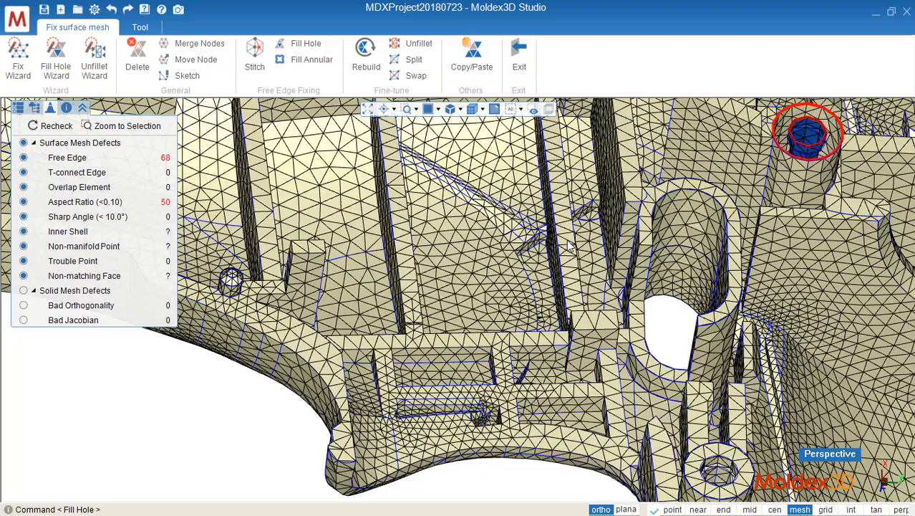
pyautogui.moveTo(578, 324)
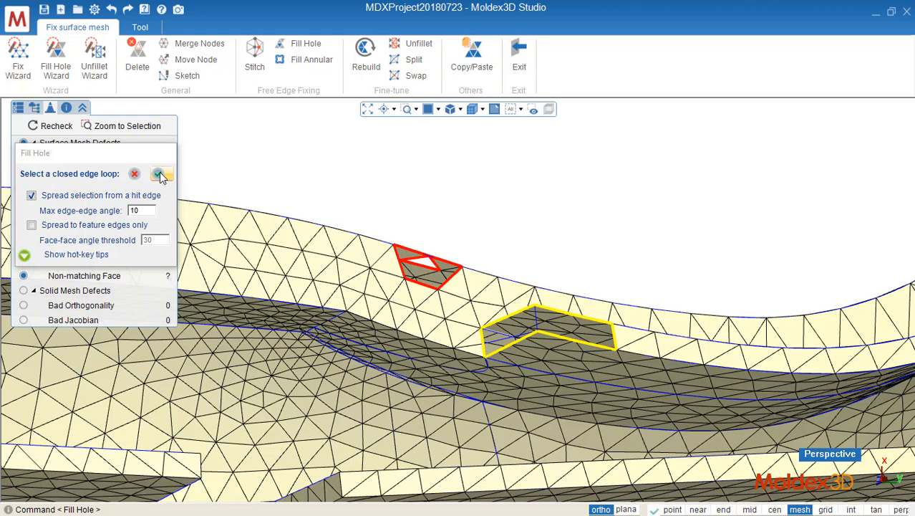
# - Confirm the curved-ledge gap's edge loop and pick a point defining the fill region
pyautogui.click(161, 174)
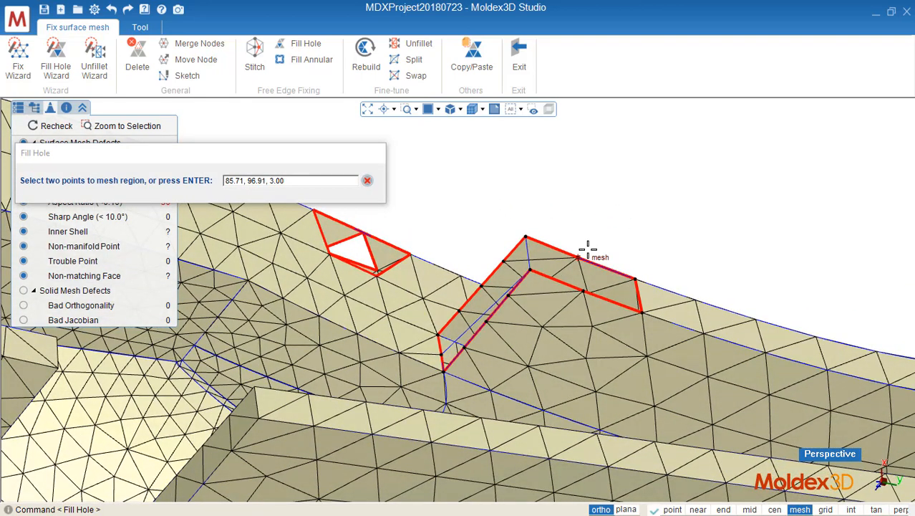
pyautogui.click(582, 254)
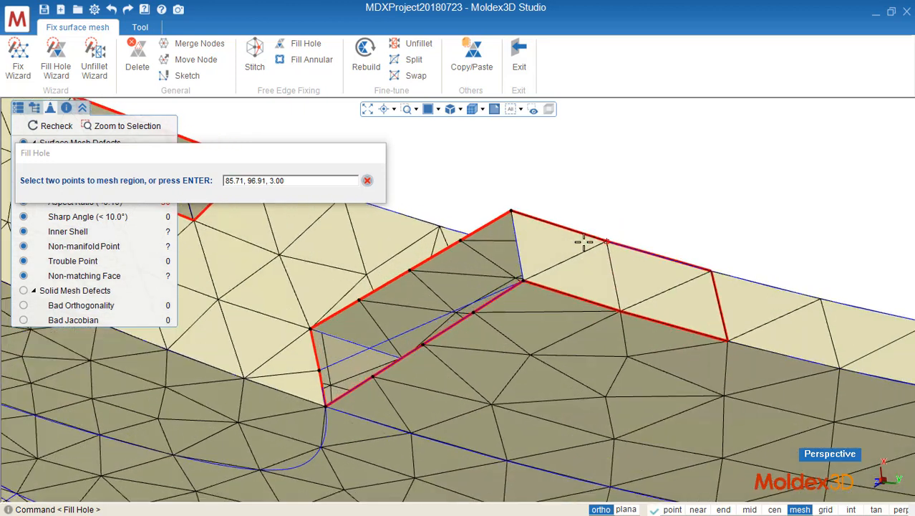
pyautogui.moveTo(552, 234)
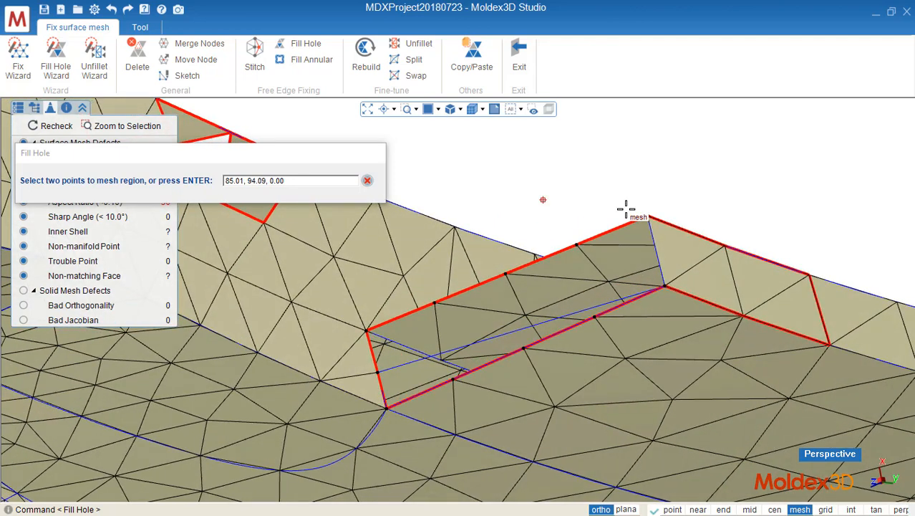
pyautogui.moveTo(620, 237)
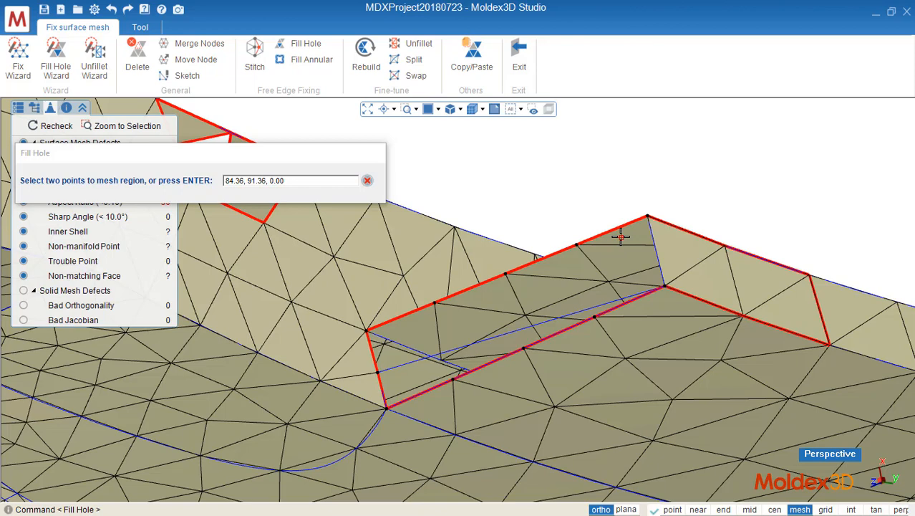
pyautogui.moveTo(540, 340)
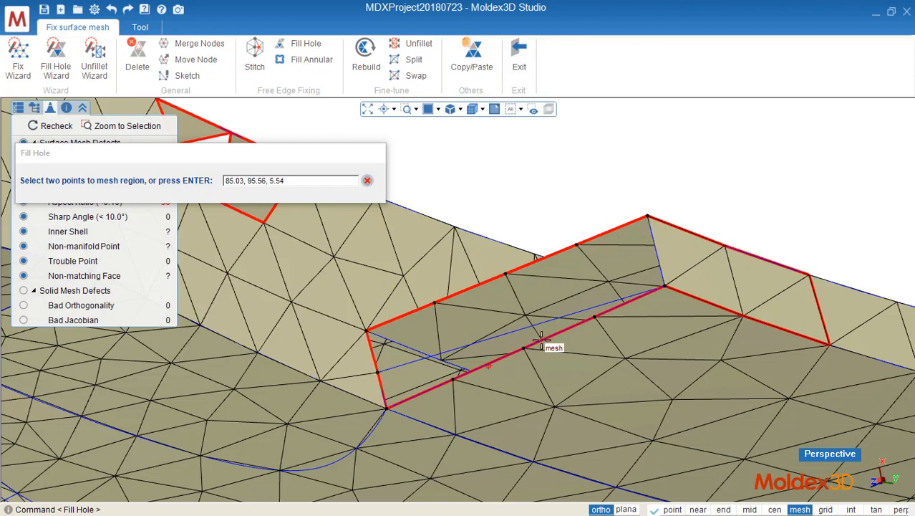
pyautogui.moveTo(648, 222)
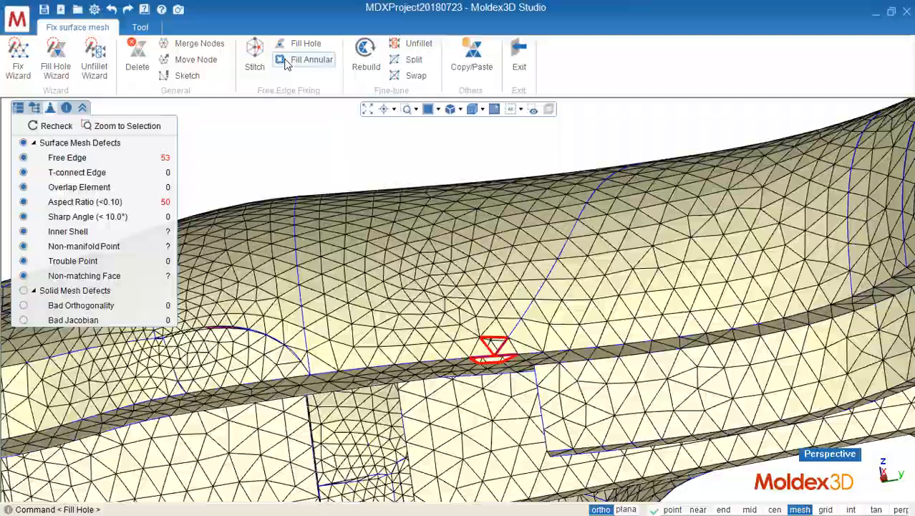
# - Fill the ring between the boss's outer and inner edge loops, leaving 31 free edges
pyautogui.click(310, 59)
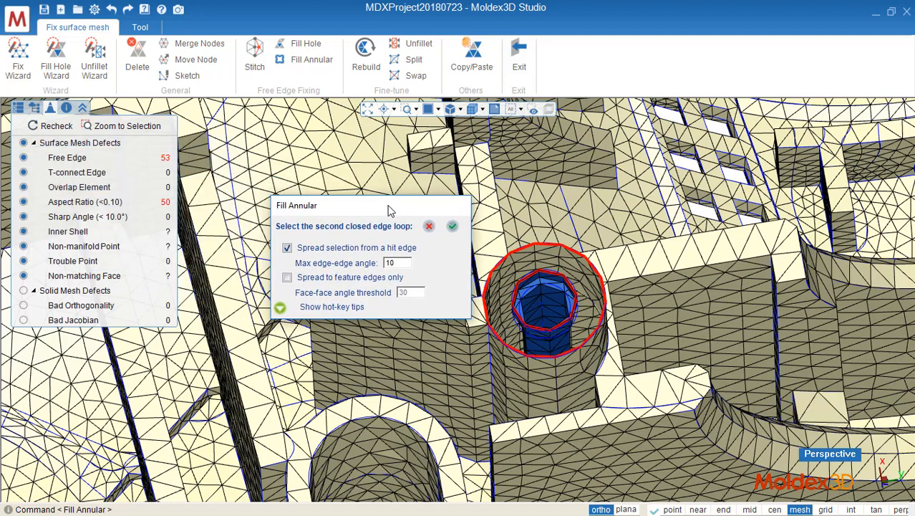
pyautogui.moveTo(357, 233)
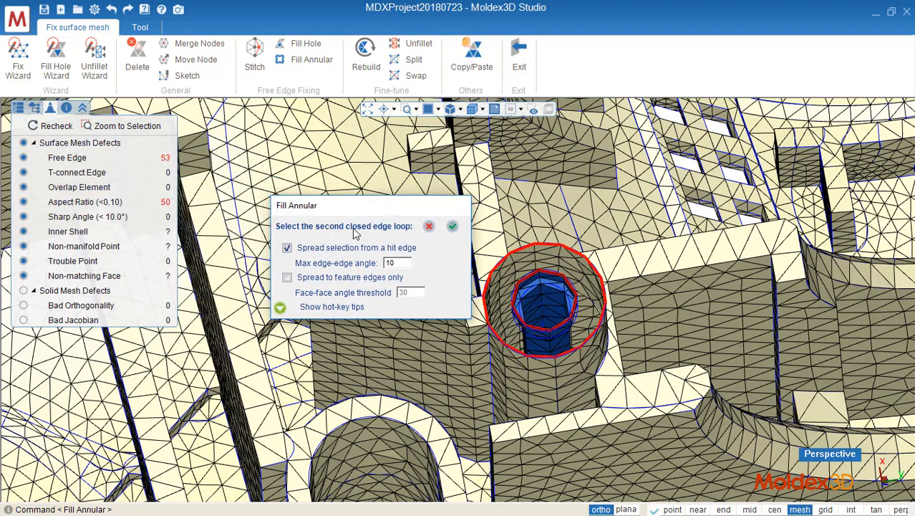
pyautogui.click(452, 226)
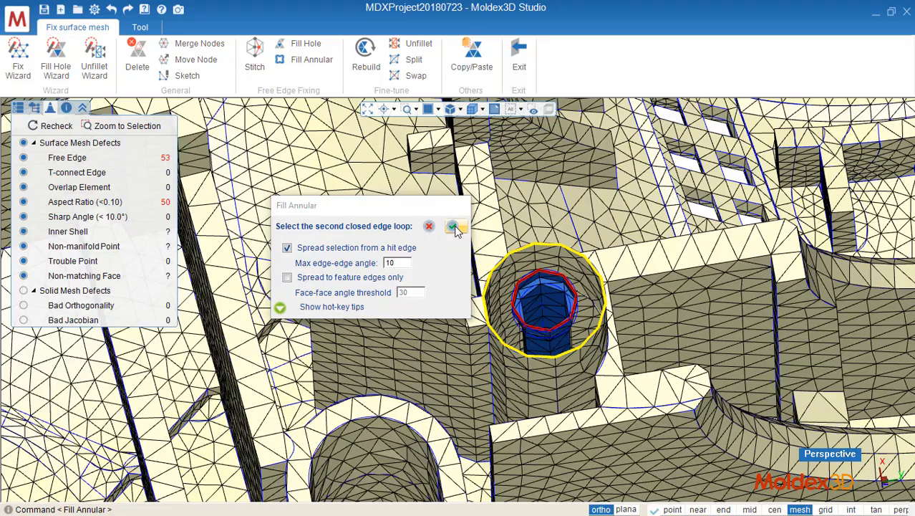
pyautogui.click(456, 226)
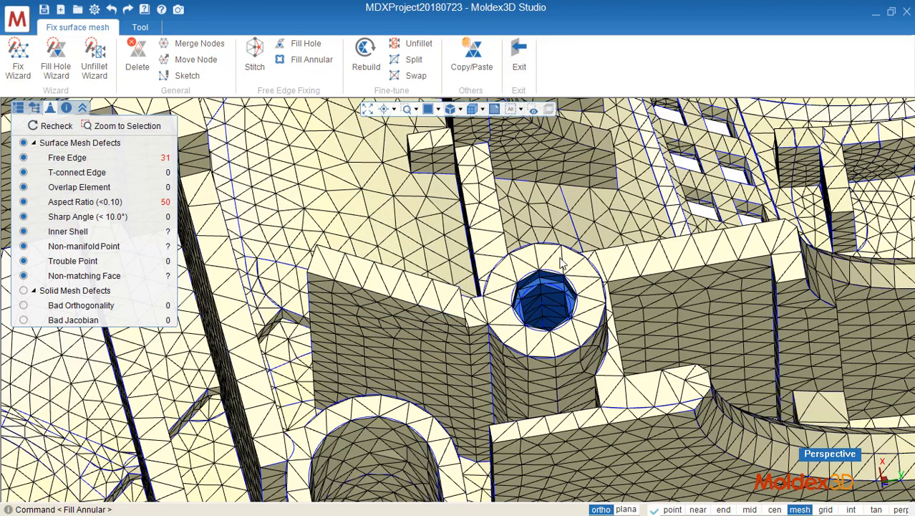
pyautogui.moveTo(534, 275)
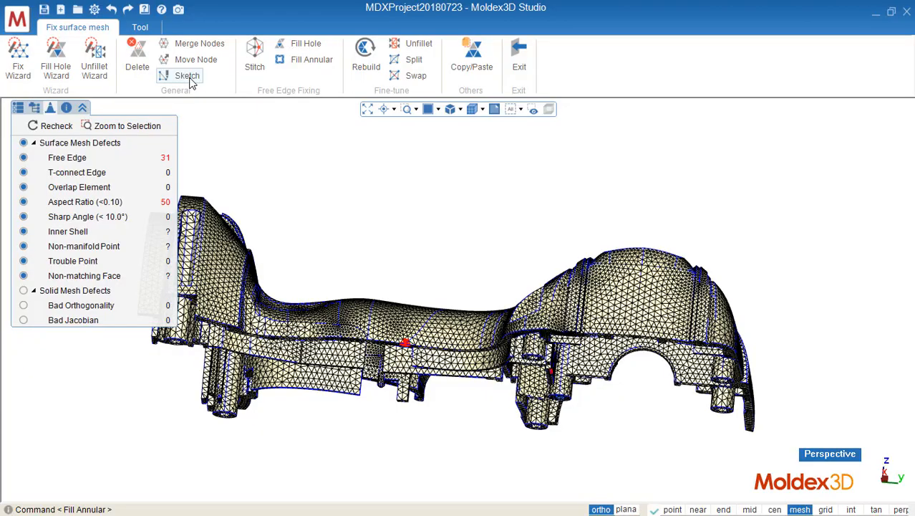
# - Start hand-sketching triangles over the small triangular hole on the ledge
pyautogui.click(186, 76)
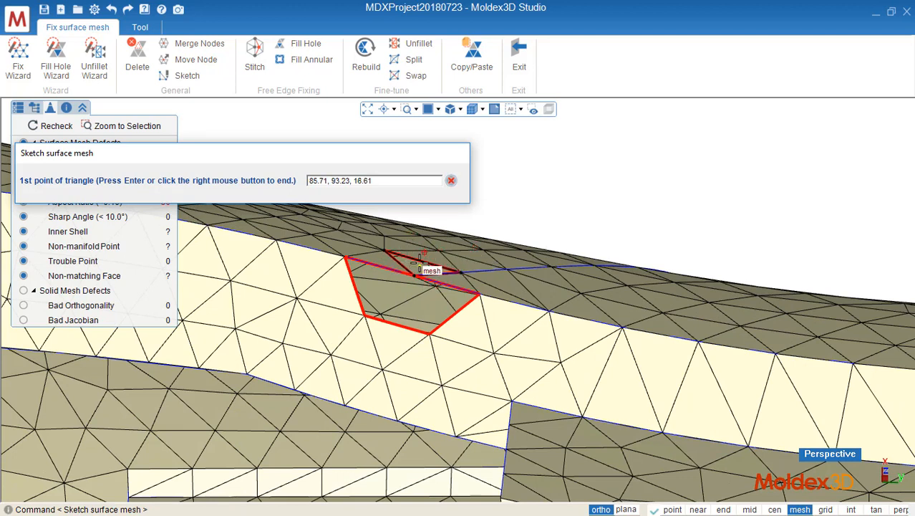
pyautogui.moveTo(435, 257)
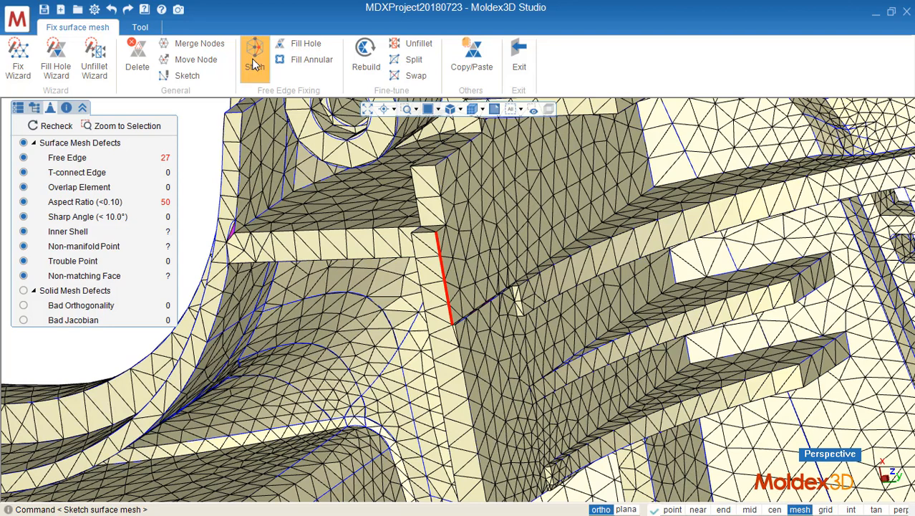
# - Stitch the narrow rib strip to the adjacent wall surface, cutting free edges from 27 to 19
pyautogui.click(255, 53)
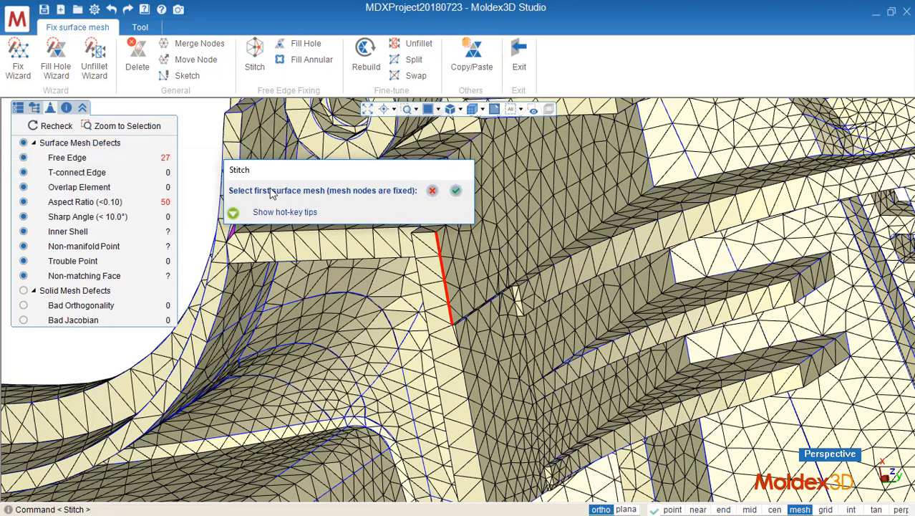
pyautogui.moveTo(357, 248)
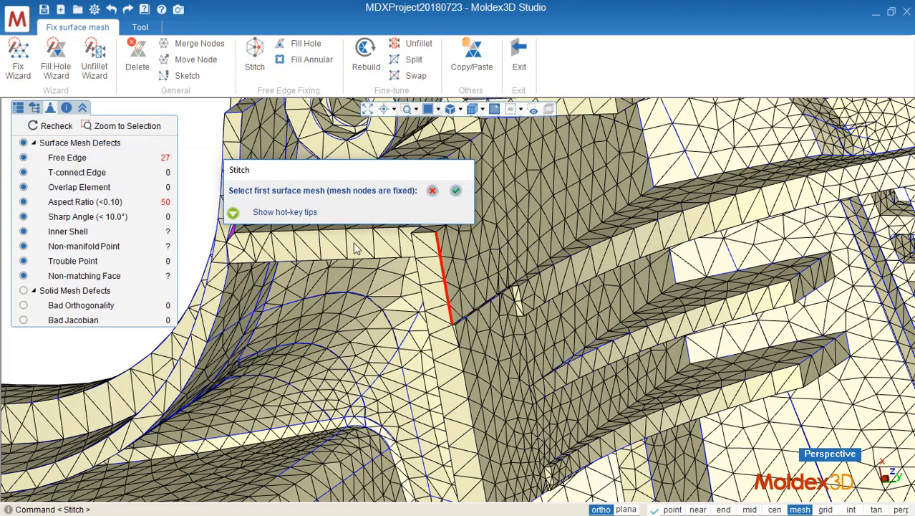
pyautogui.click(435, 292)
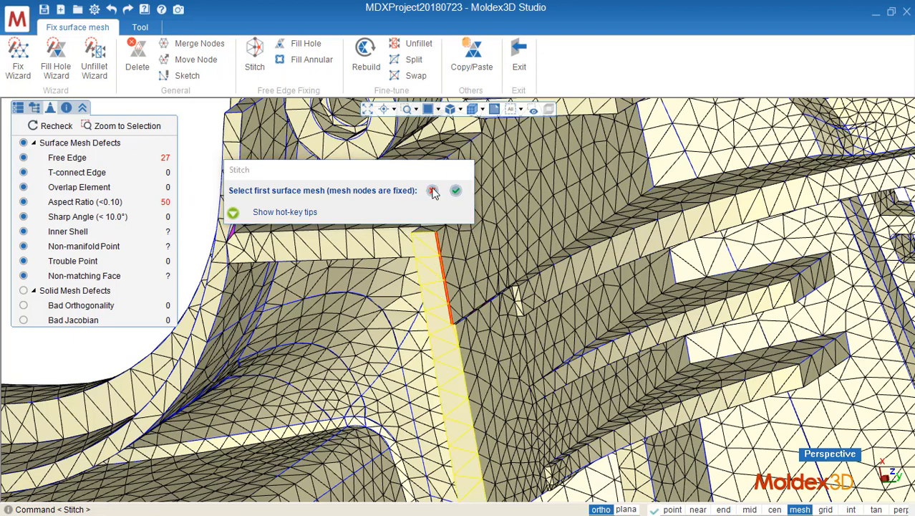
pyautogui.click(456, 190)
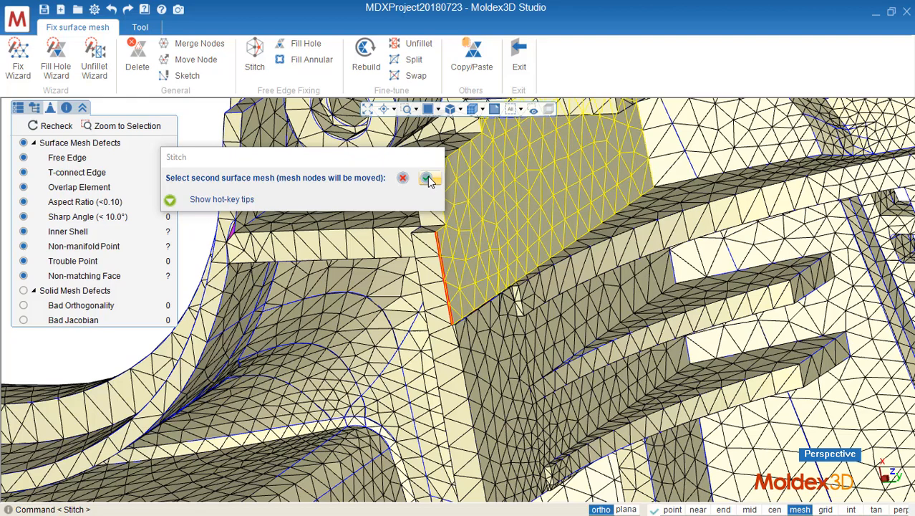
pyautogui.click(426, 177)
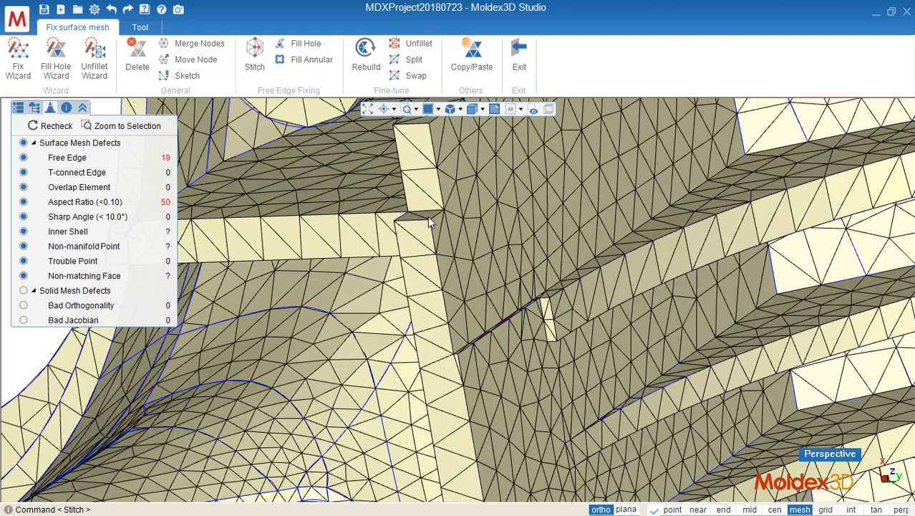
pyautogui.moveTo(433, 235)
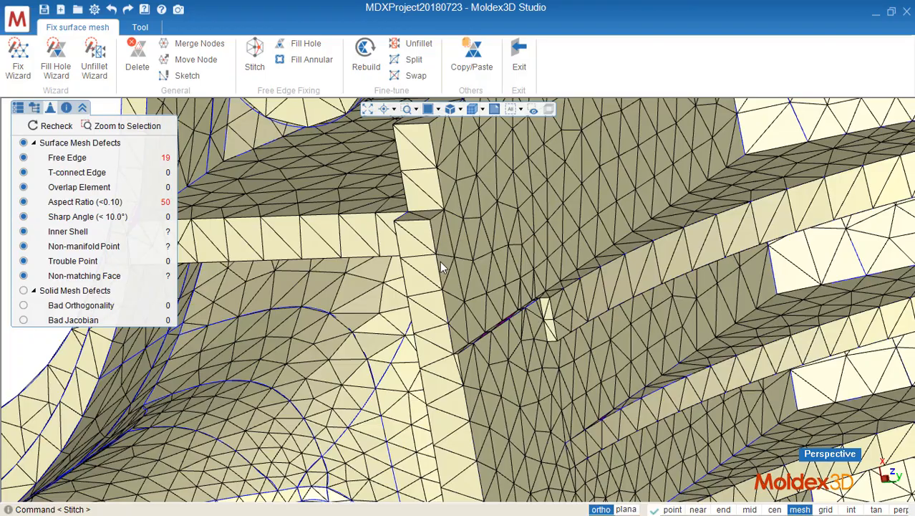
pyautogui.moveTo(441, 239)
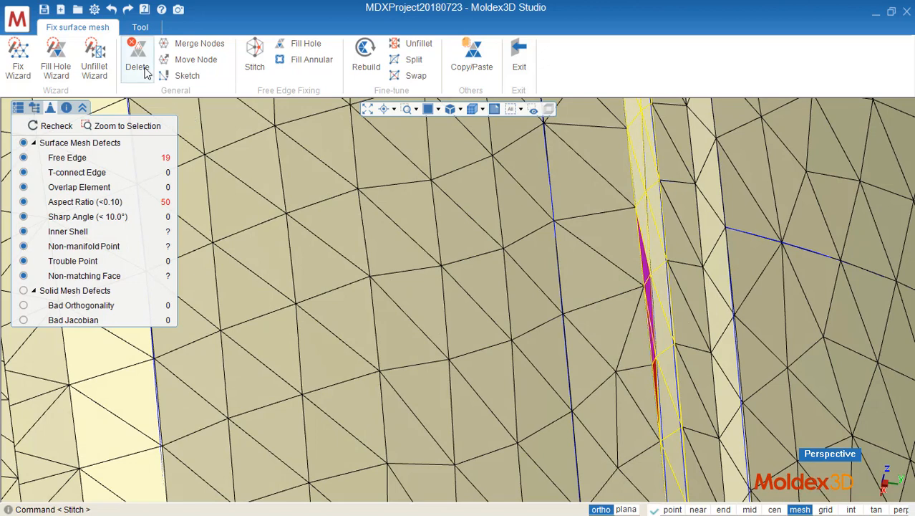
# - Delete and refill the sliver triangles, then unfillet the thin red face, leaving 48 aspect-ratio defects
pyautogui.click(137, 57)
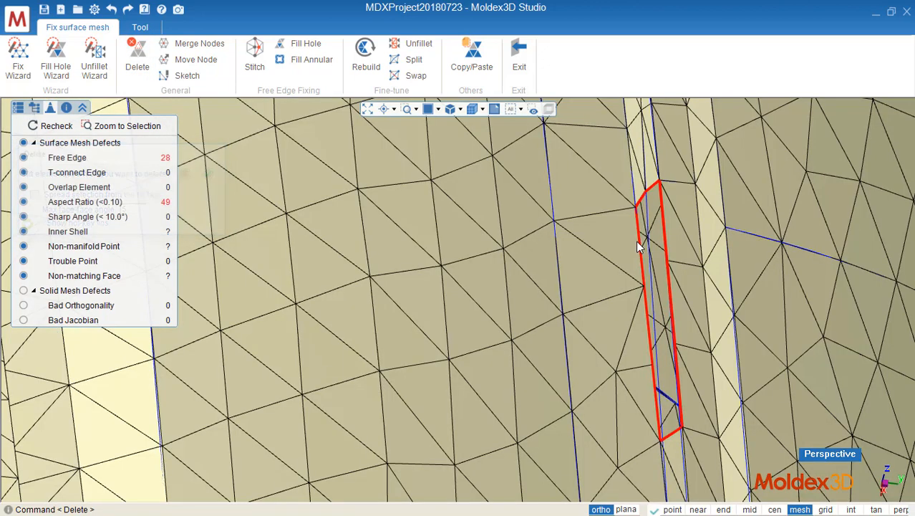
pyautogui.click(305, 43)
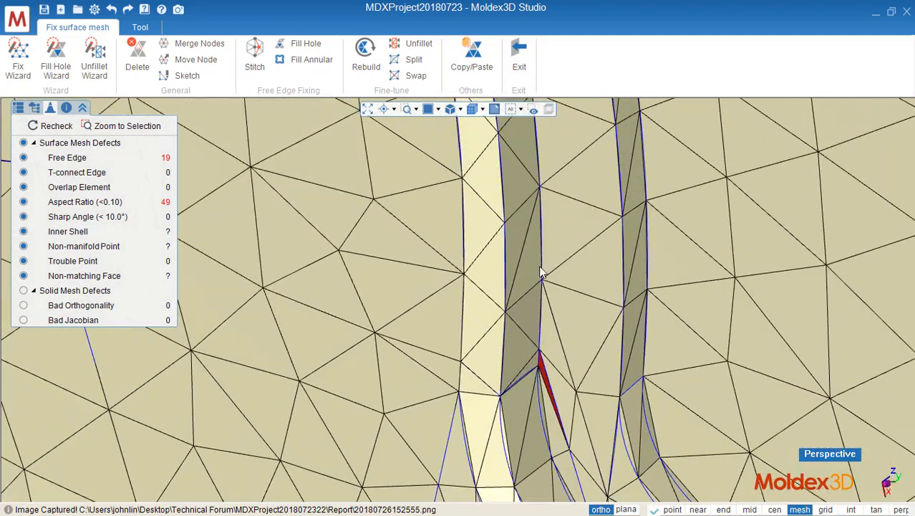
pyautogui.click(418, 43)
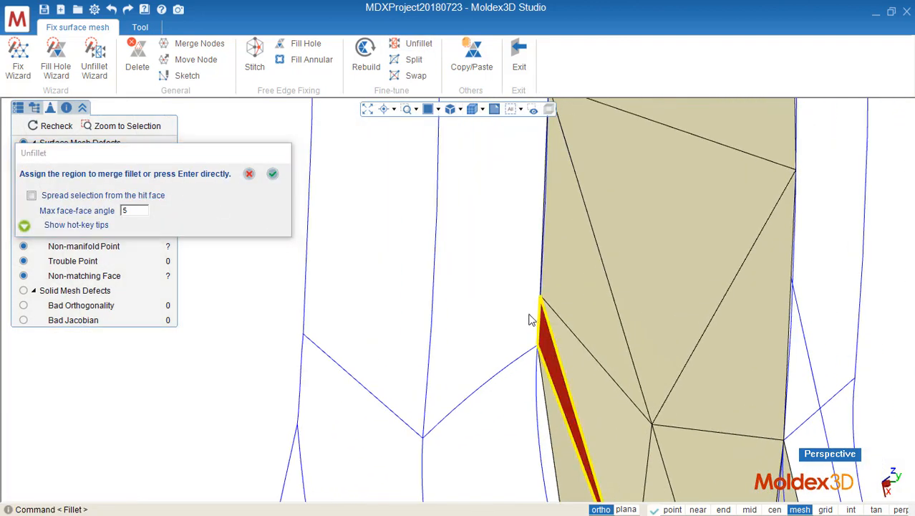
pyautogui.click(272, 173)
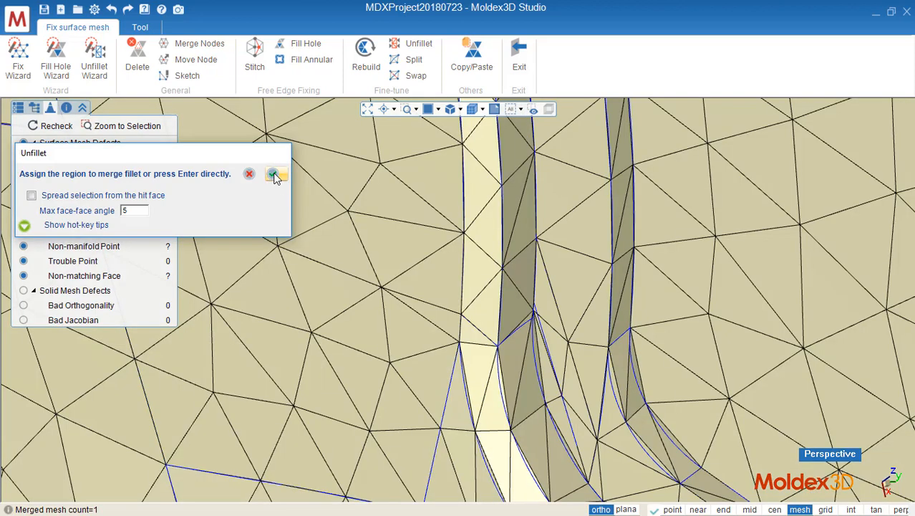
pyautogui.click(274, 175)
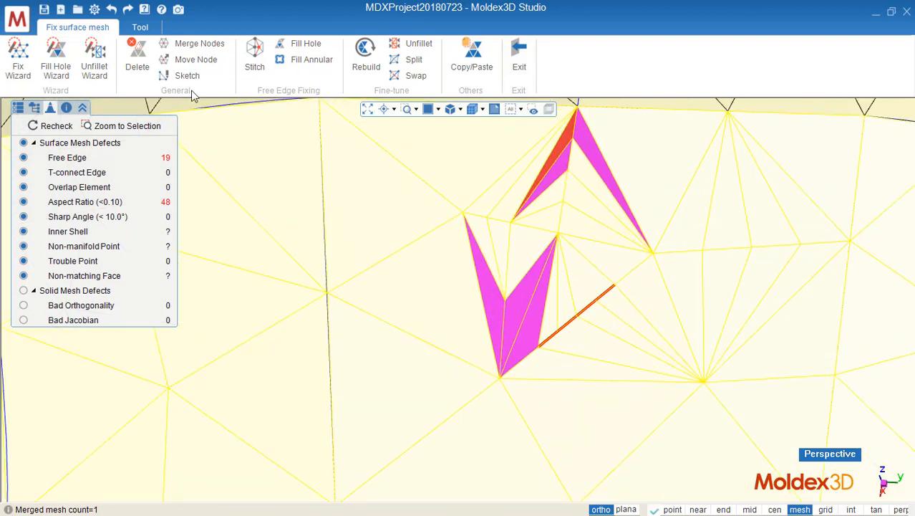
# - Delete the triangles fanning from the short red edge and pick an opening node to move
pyautogui.click(136, 54)
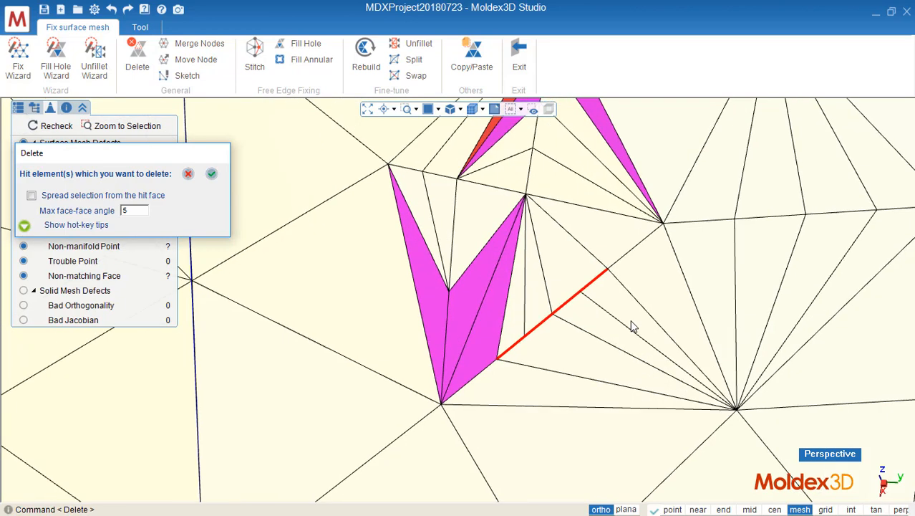
pyautogui.click(587, 340)
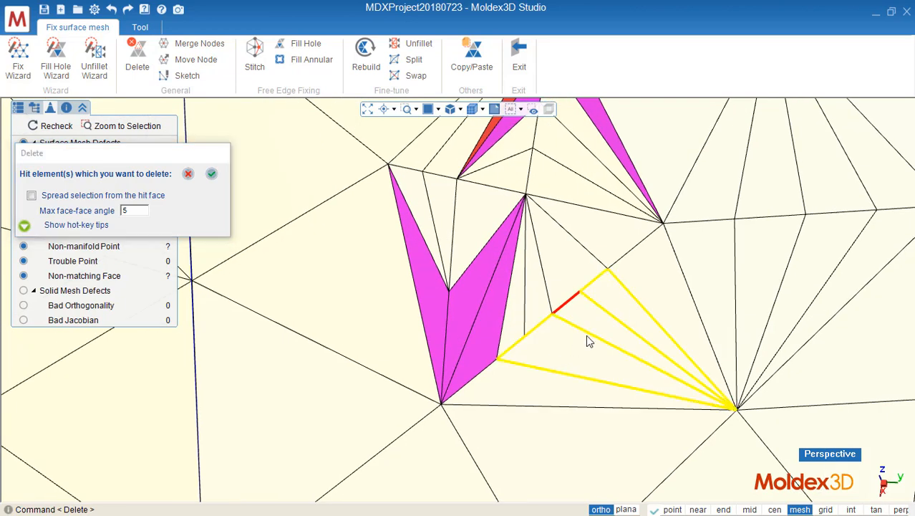
pyautogui.moveTo(543, 315)
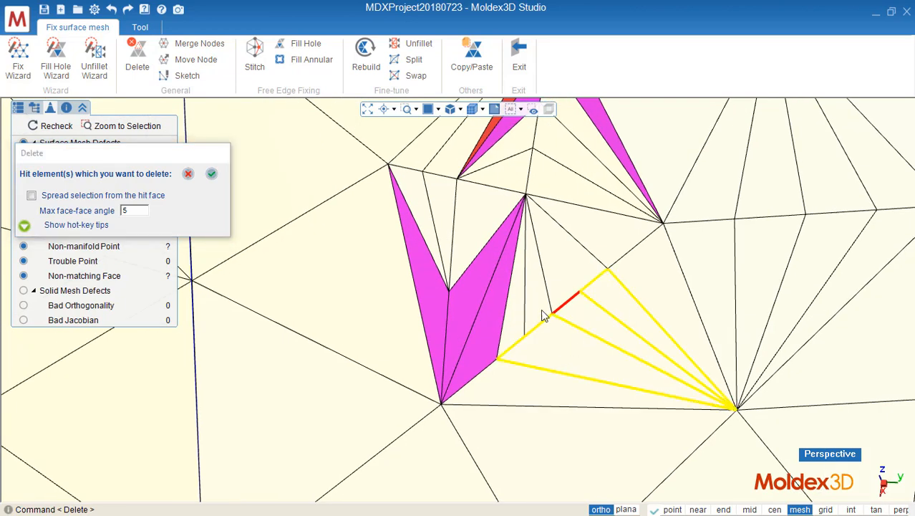
pyautogui.click(569, 329)
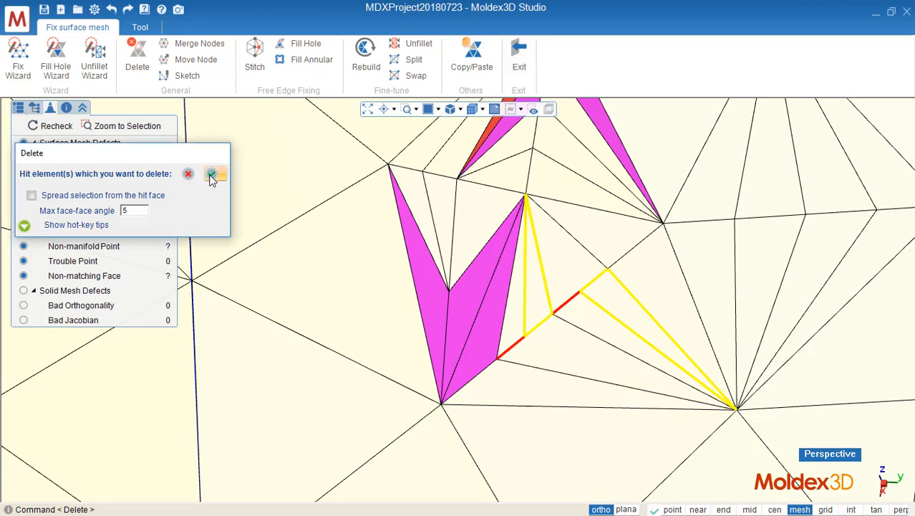
pyautogui.click(212, 175)
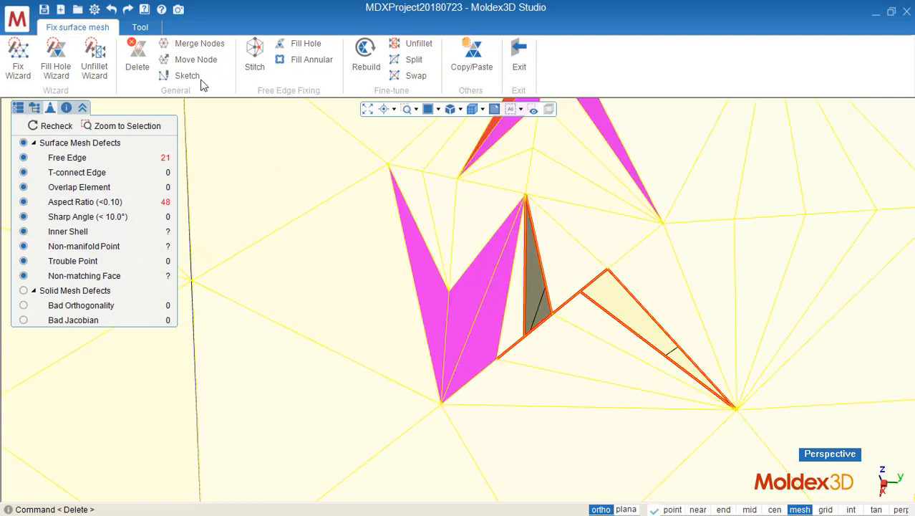
pyautogui.click(196, 60)
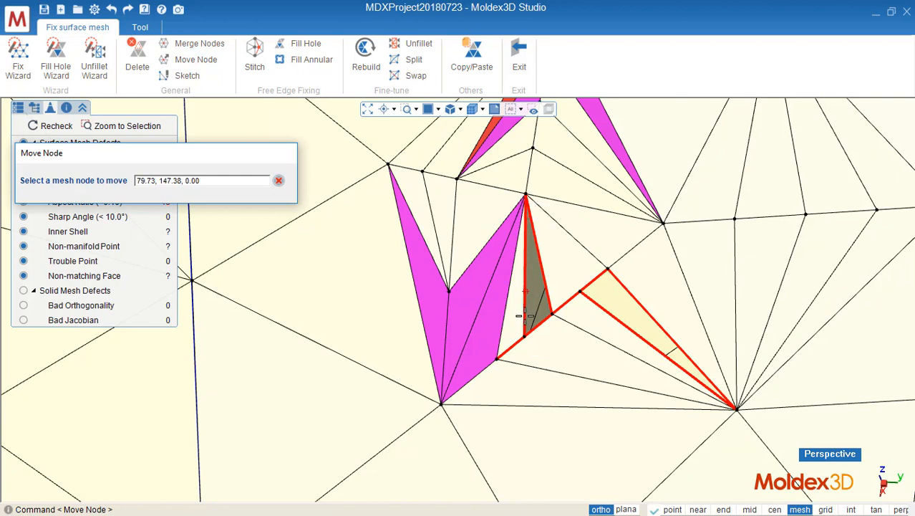
pyautogui.click(527, 315)
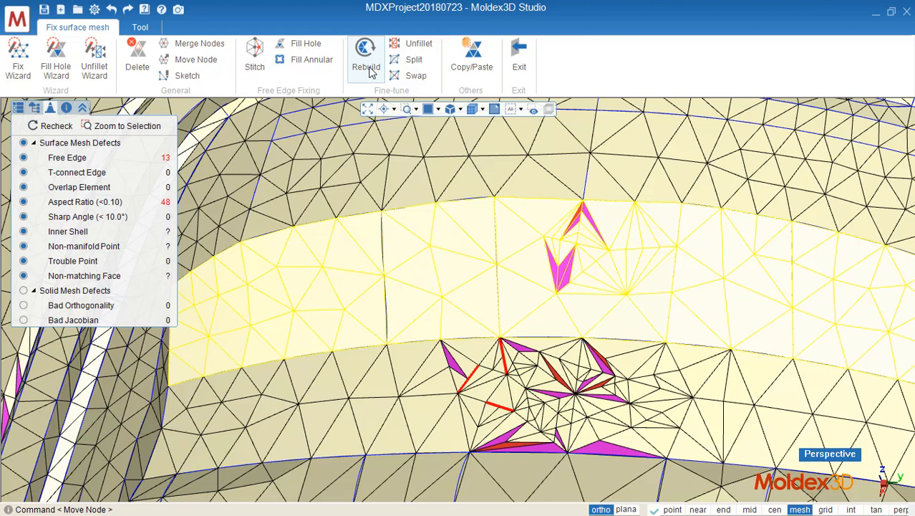
# - Rebuild the upper strip's mesh and begin deleting the distorted triangles on the lower strip
pyautogui.click(366, 54)
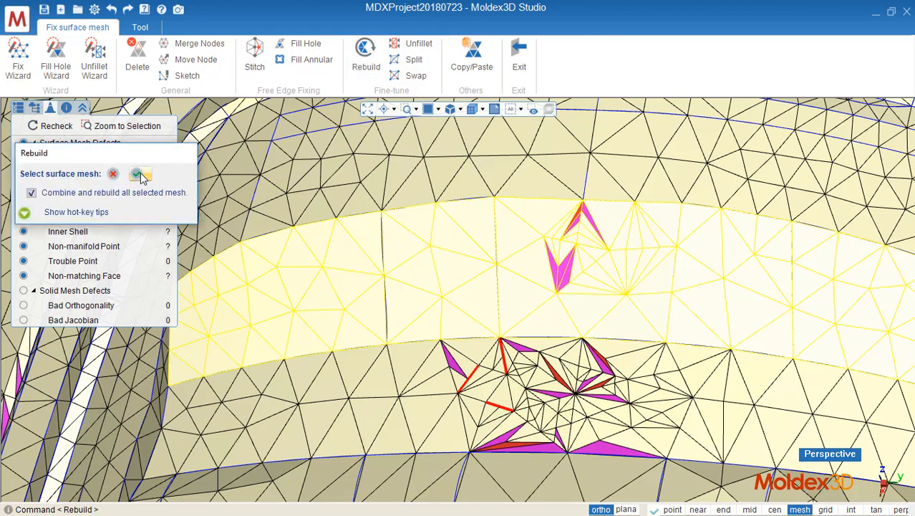
pyautogui.click(140, 173)
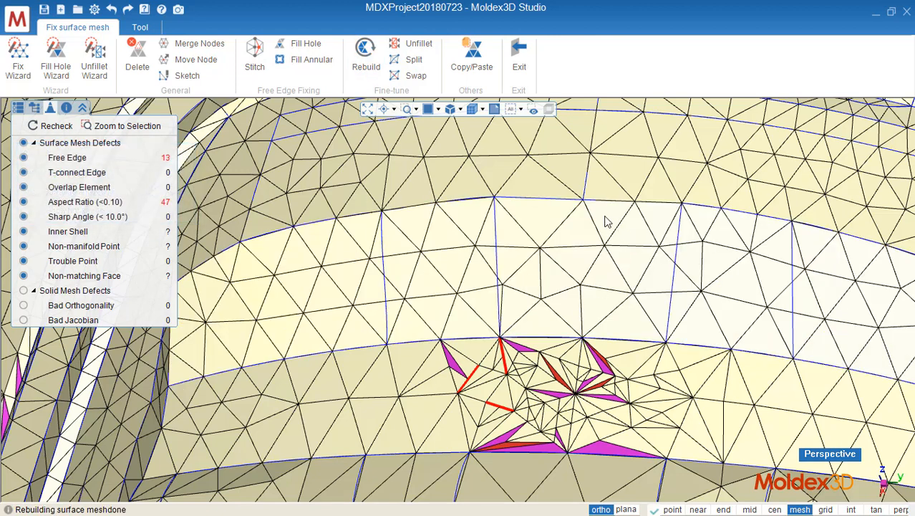
pyautogui.moveTo(610, 206)
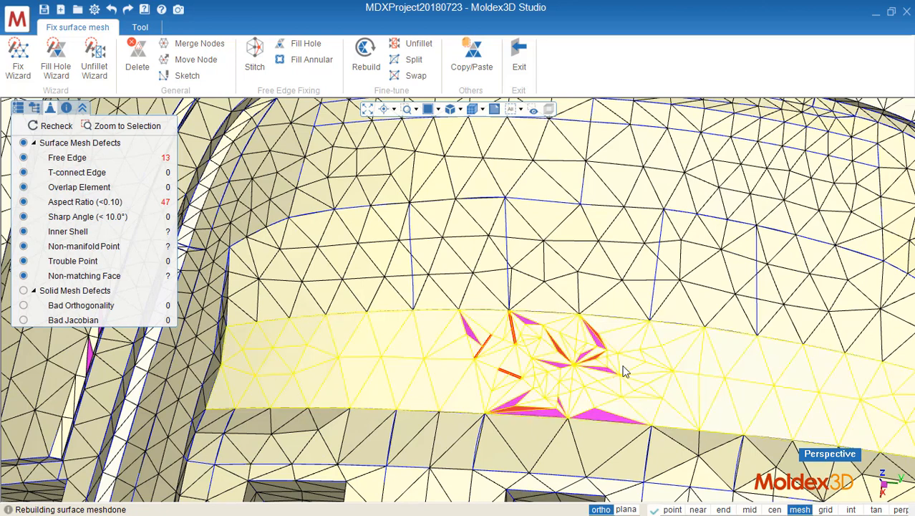
pyautogui.moveTo(609, 389)
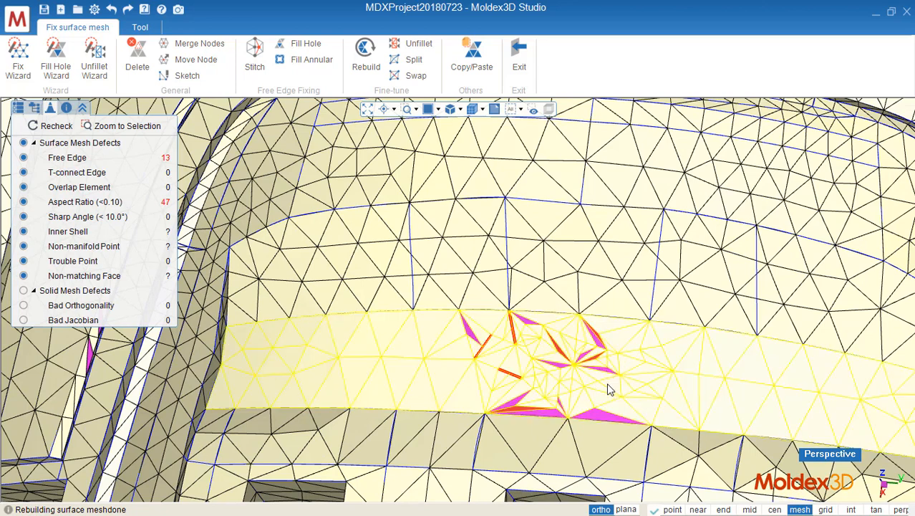
pyautogui.click(137, 53)
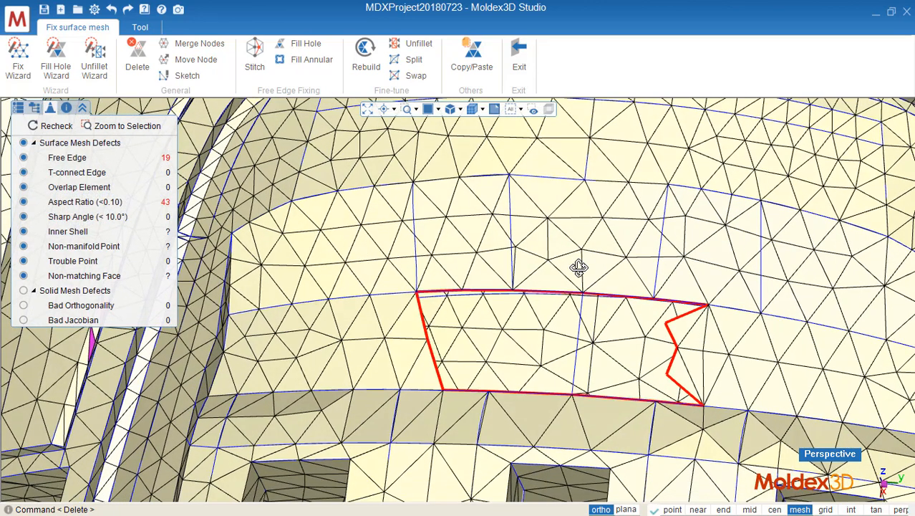
# - Fill the rectangular opening with Fill Hole, cutting free edges from 19 to 4
pyautogui.click(305, 43)
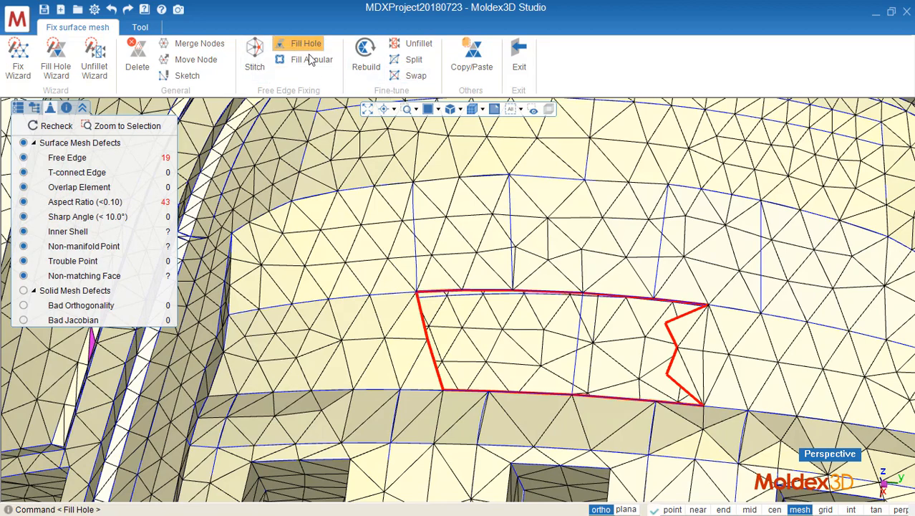
pyautogui.click(306, 43)
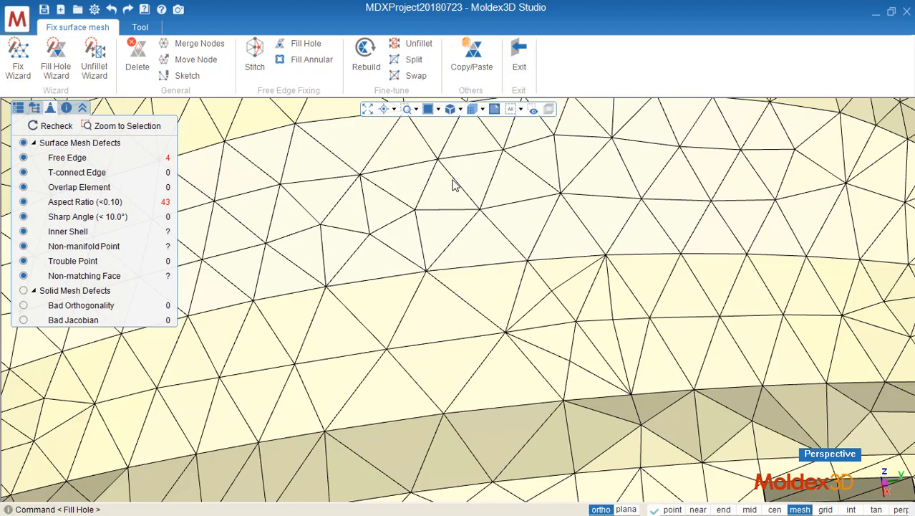
pyautogui.moveTo(417, 90)
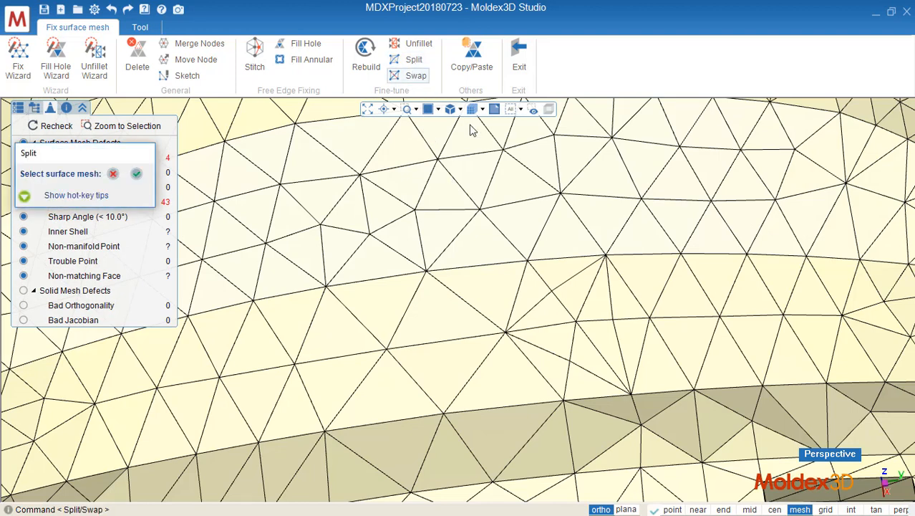
pyautogui.click(137, 174)
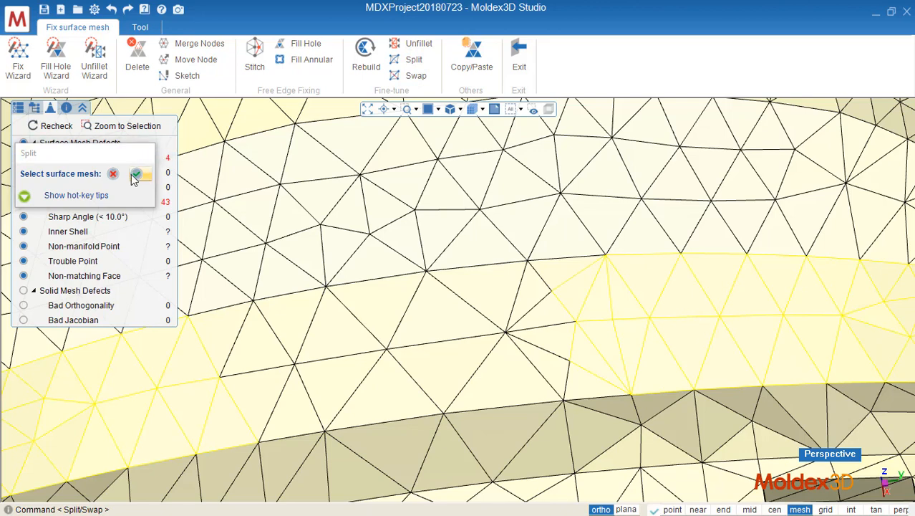
pyautogui.click(139, 175)
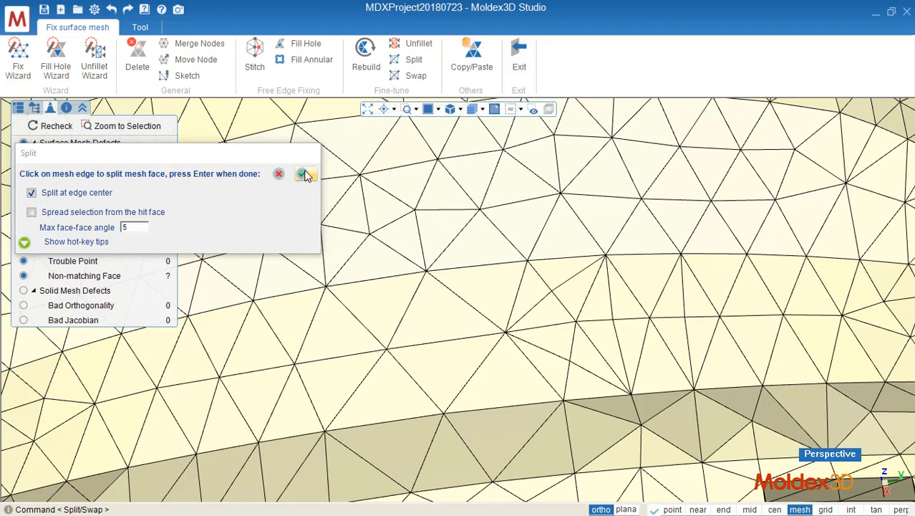
pyautogui.click(301, 174)
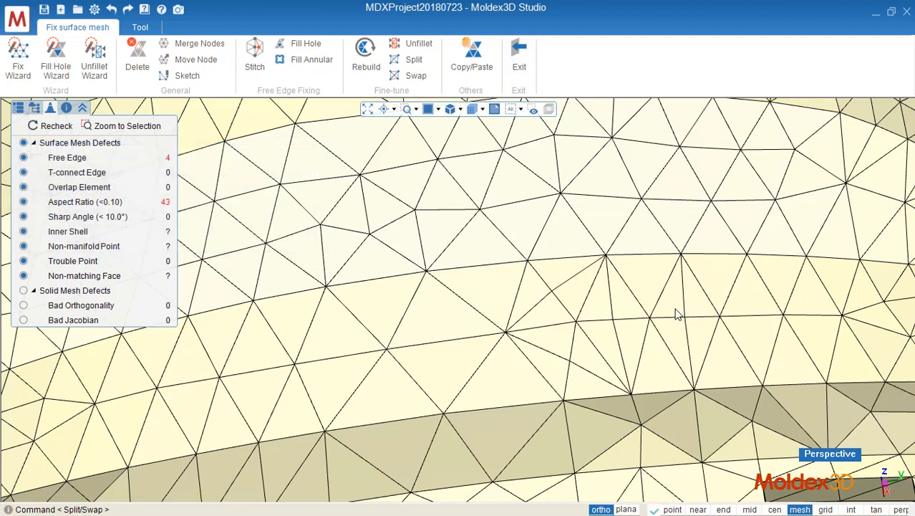
pyautogui.moveTo(702, 322)
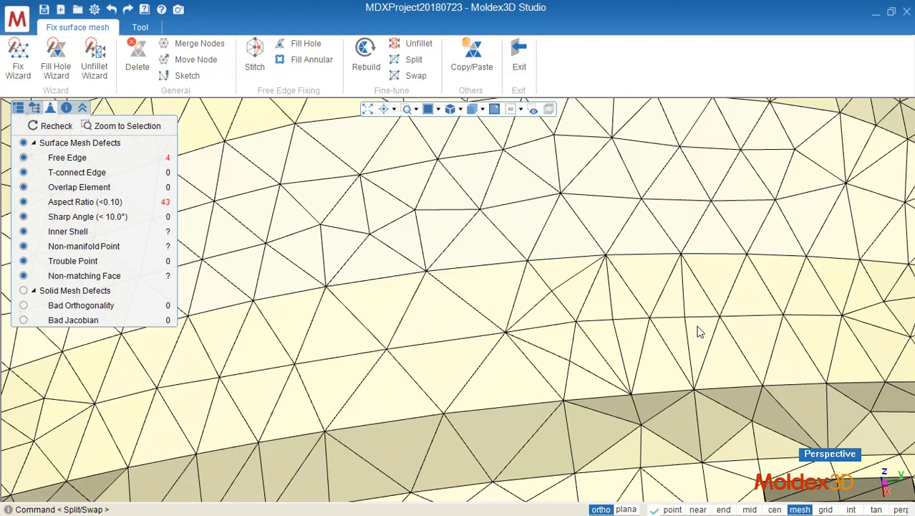
pyautogui.moveTo(698, 340)
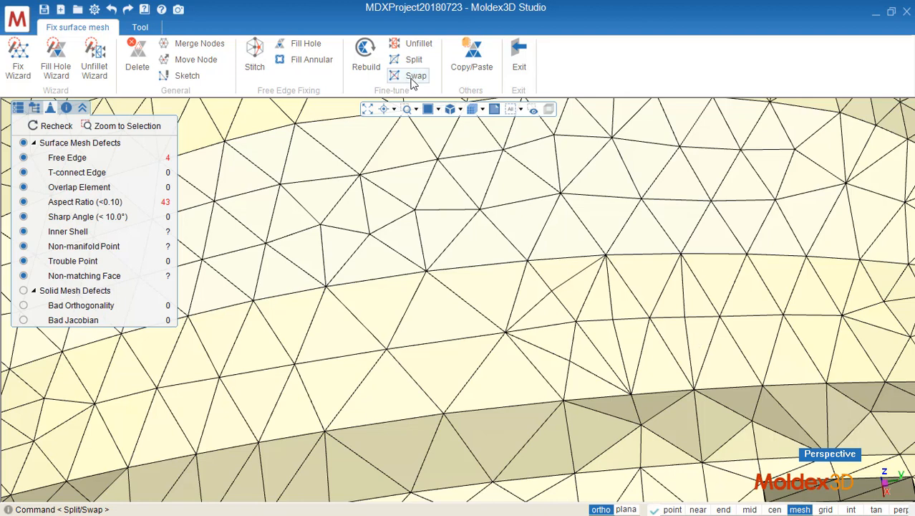
pyautogui.click(416, 75)
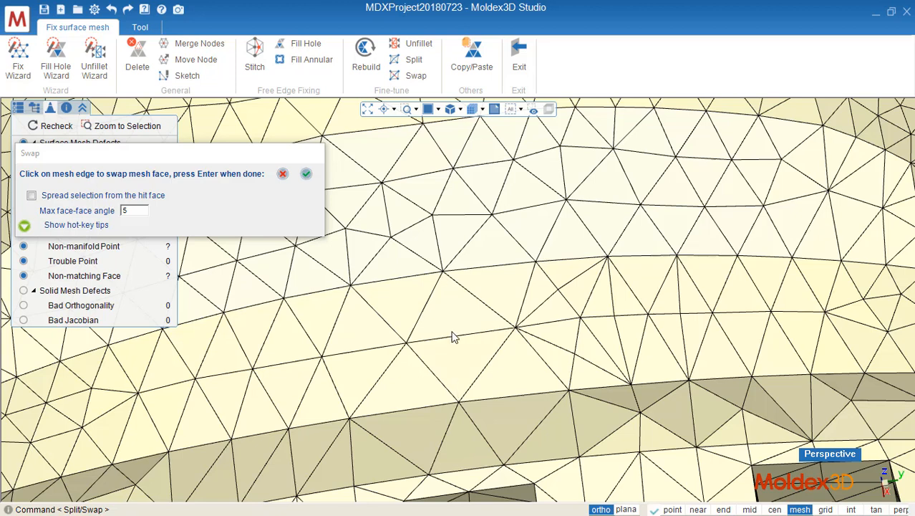
pyautogui.moveTo(454, 340)
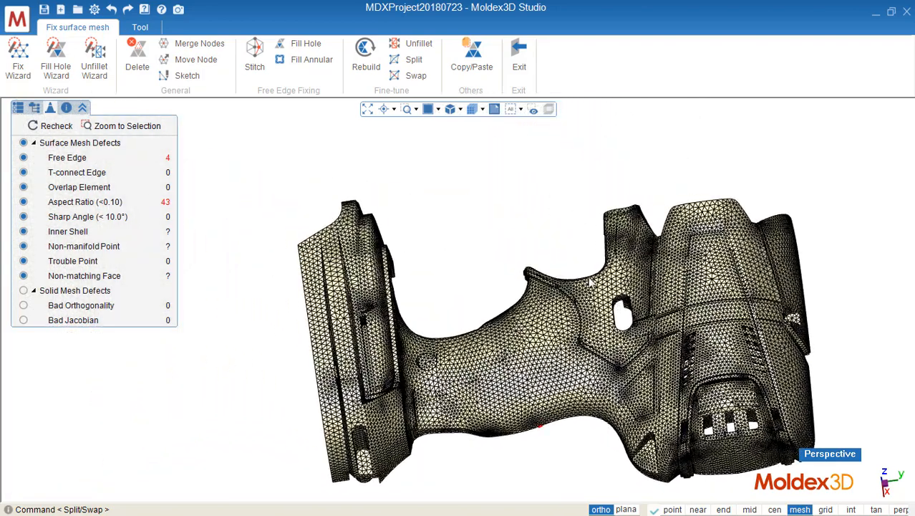
# - Fill the last hole for zero free edges, then rotate the housing to inspect it
pyautogui.click(127, 125)
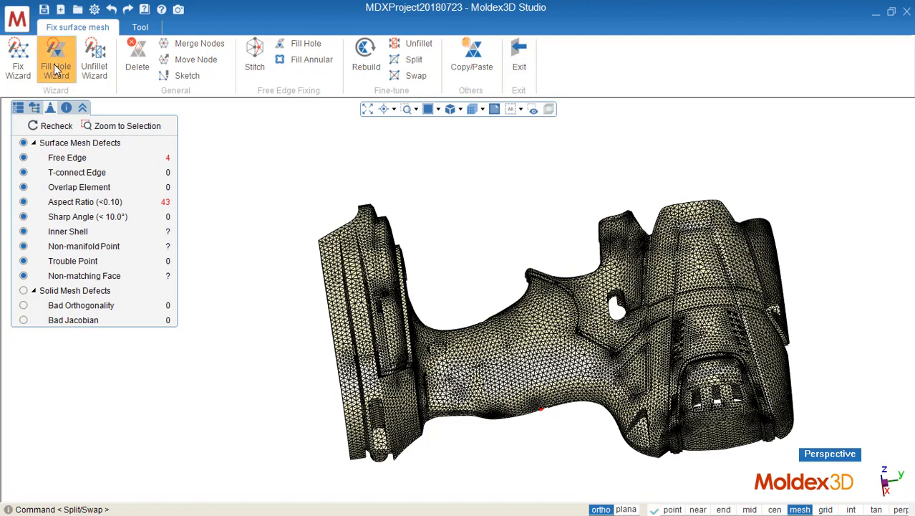
pyautogui.click(55, 57)
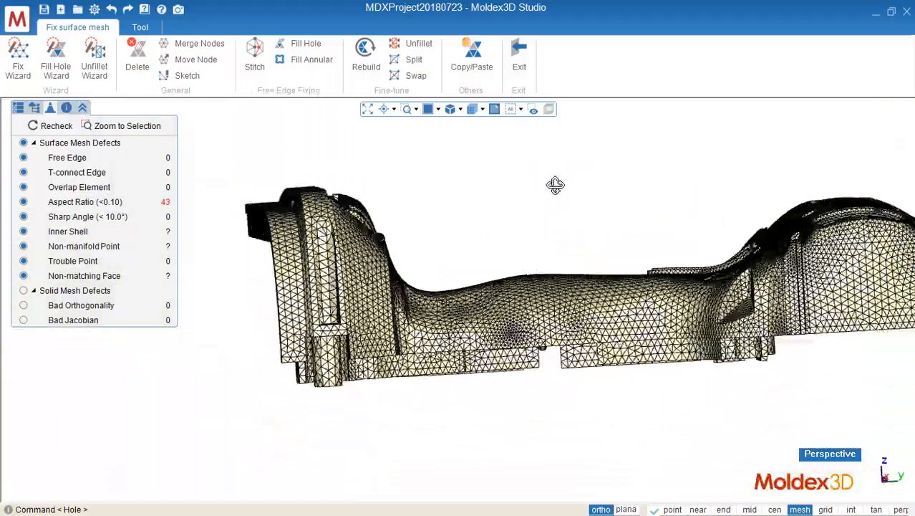
pyautogui.moveTo(555, 185); pyautogui.dragTo(623, 286)
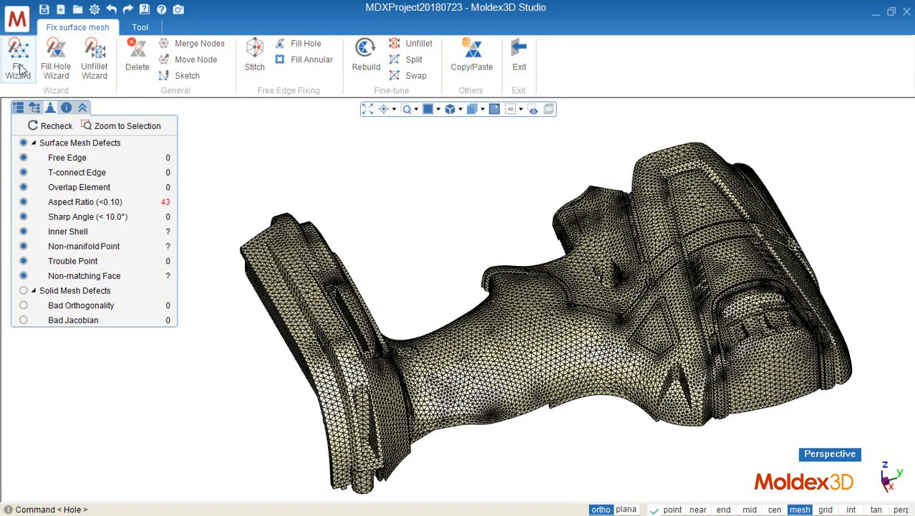
# - Run Fix Wizard: merge nodes at 0.06, skip overlap and hole steps, fix quality keeping features
pyautogui.click(18, 57)
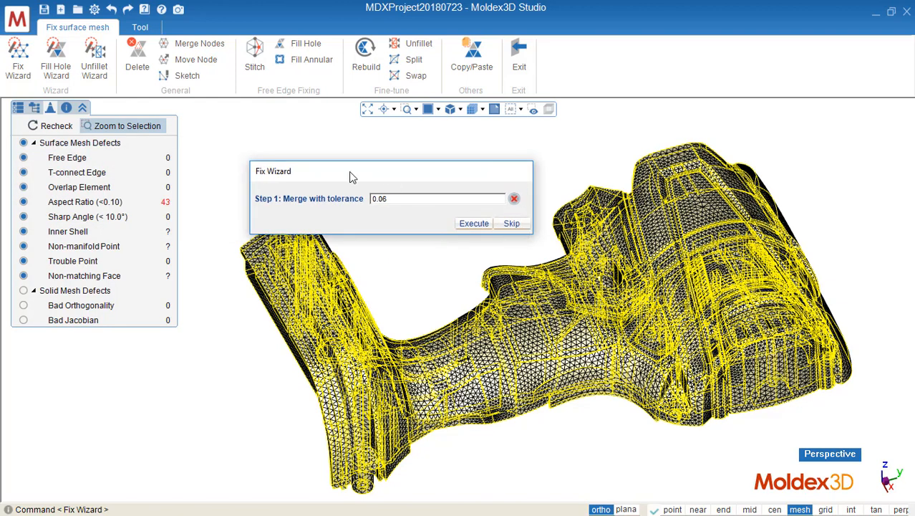
pyautogui.moveTo(297, 202)
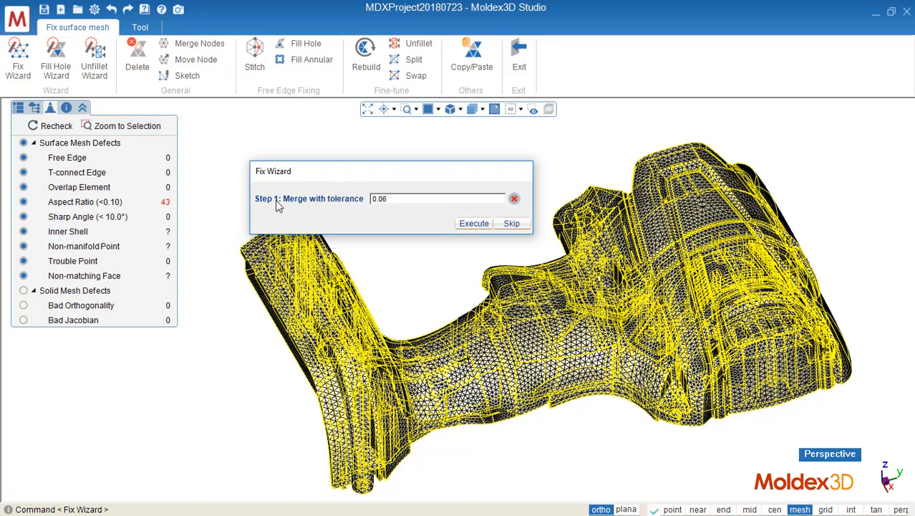
pyautogui.moveTo(304, 205)
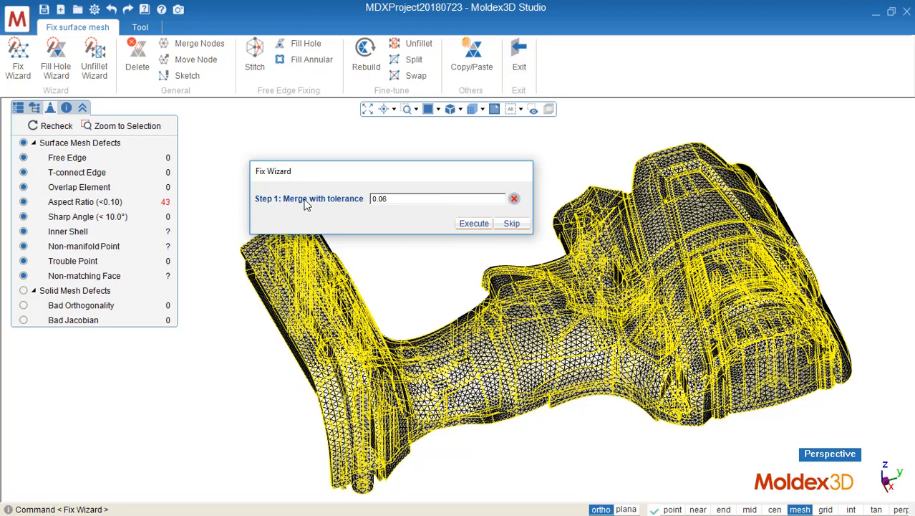
pyautogui.moveTo(378, 210)
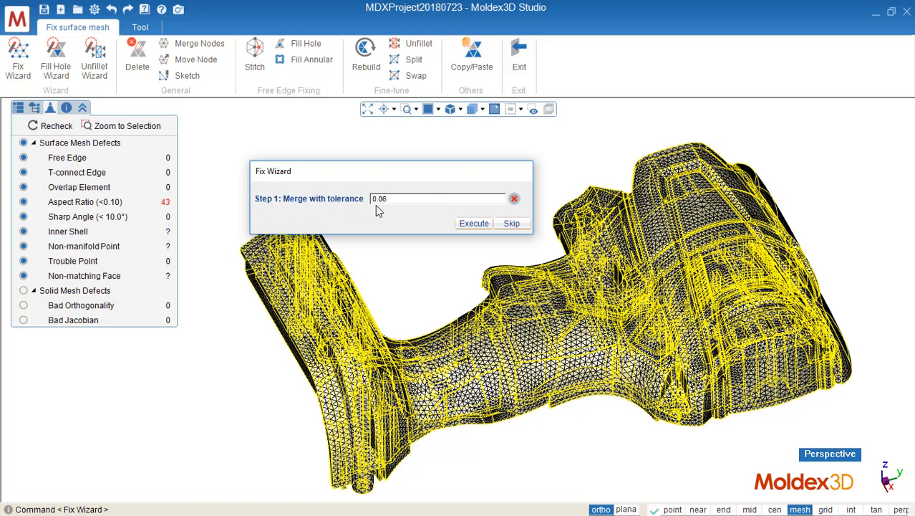
pyautogui.moveTo(325, 210)
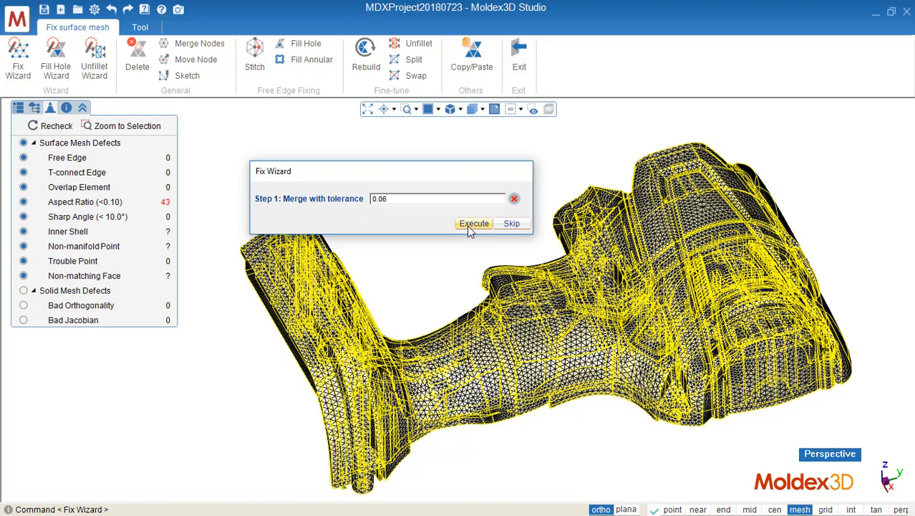
pyautogui.click(473, 223)
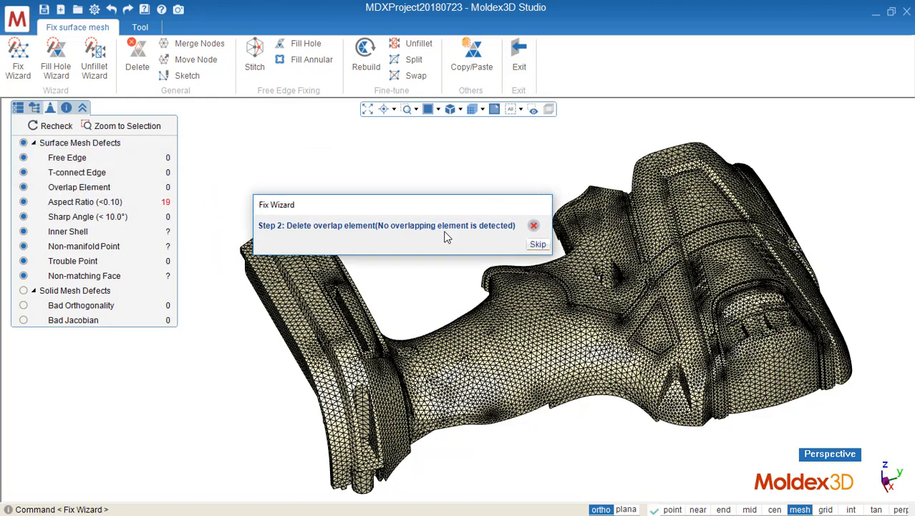
pyautogui.moveTo(298, 231)
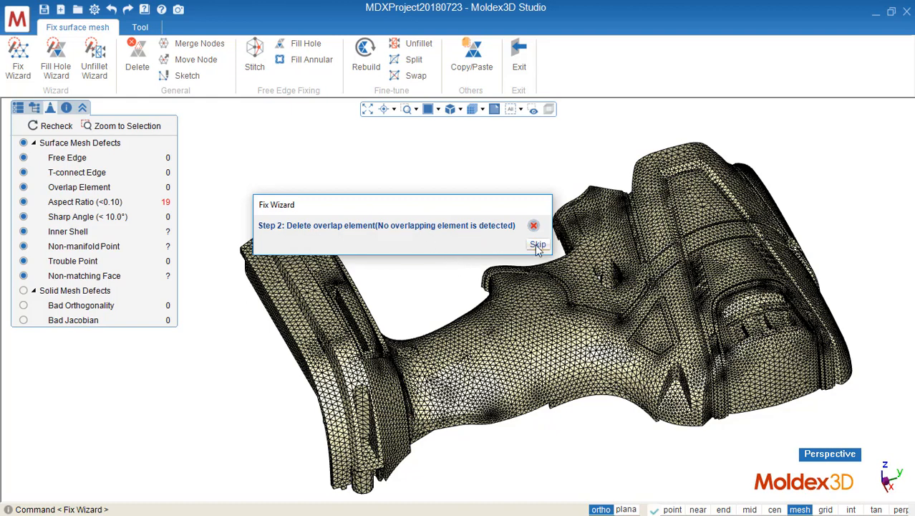
pyautogui.click(537, 245)
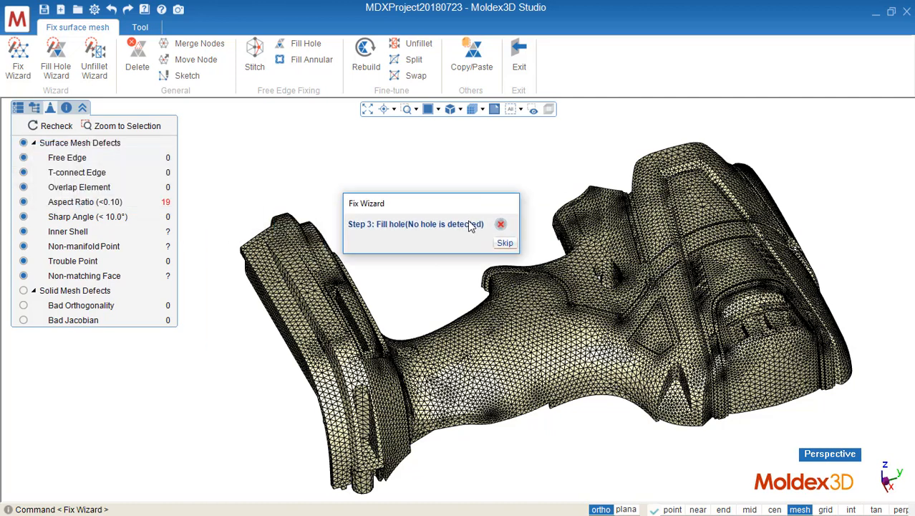
pyautogui.moveTo(358, 240)
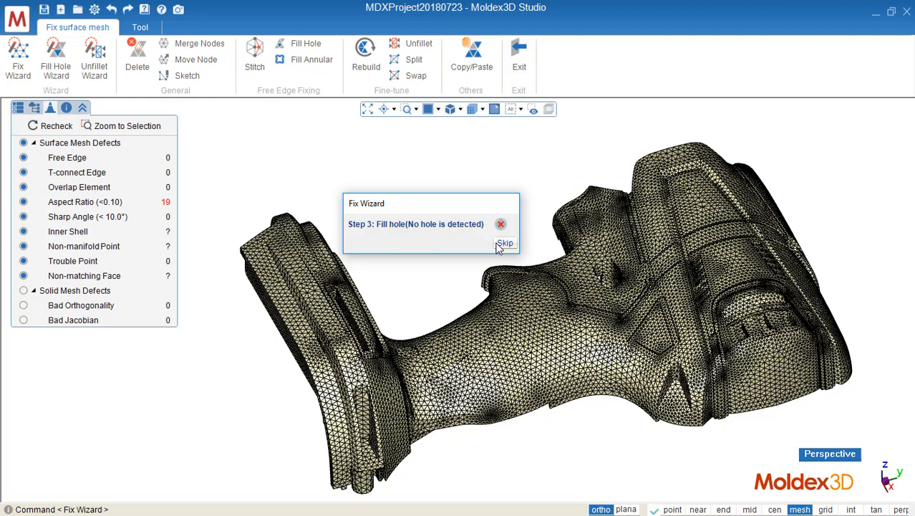
pyautogui.click(505, 243)
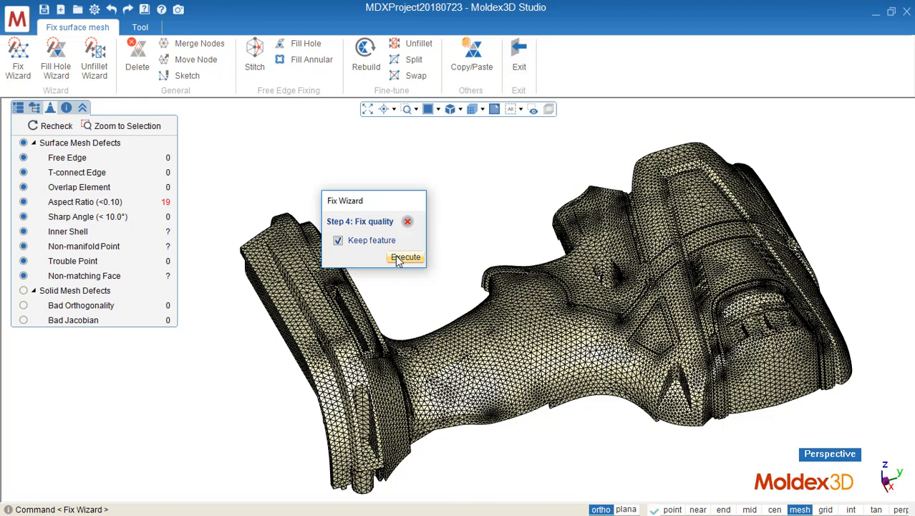
pyautogui.click(405, 256)
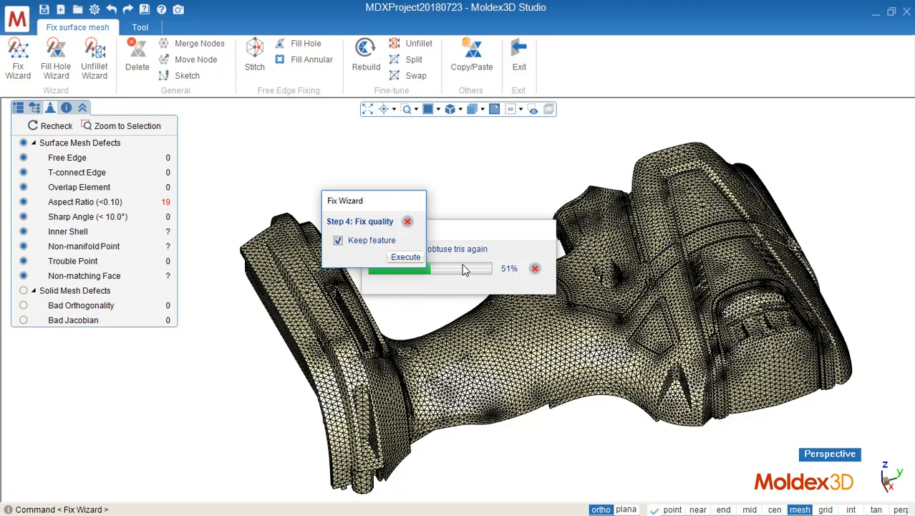
pyautogui.click(406, 256)
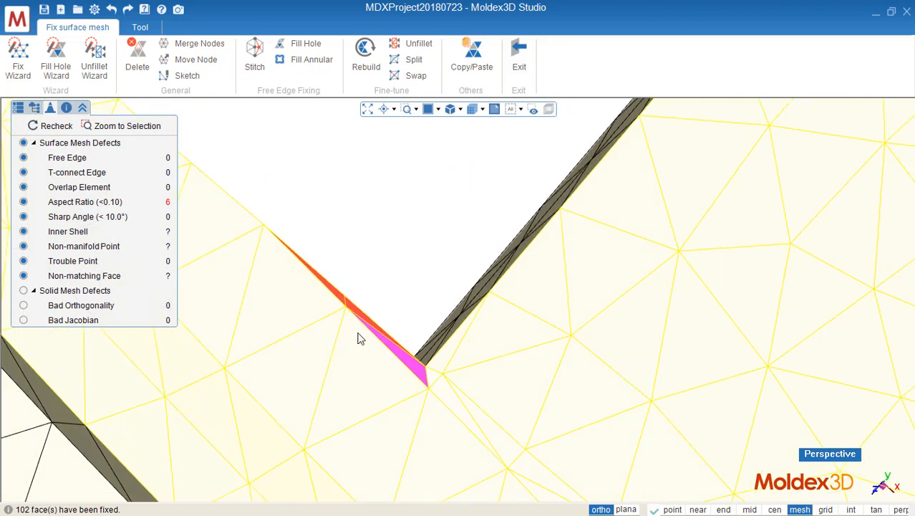
# - Zoom to the remaining Aspect Ratio sliver defects
pyautogui.click(137, 53)
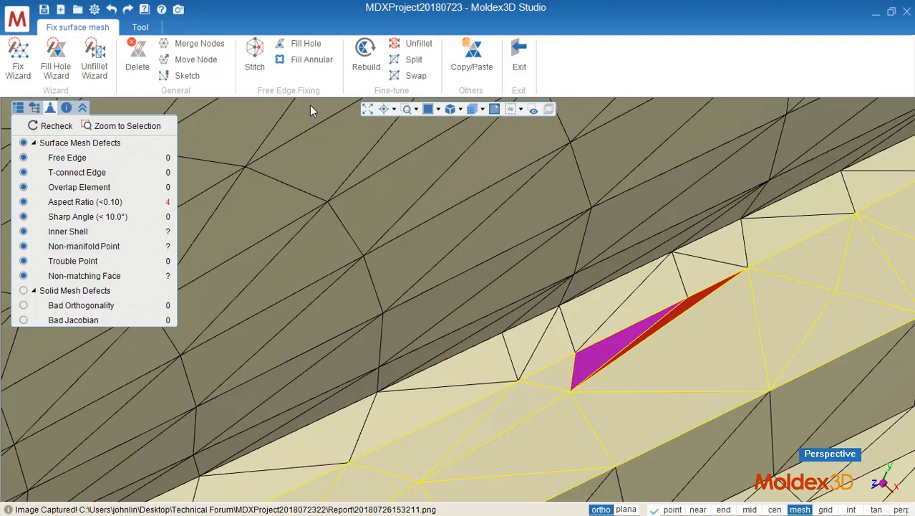
# - Swap the edge beneath the thin sliver triangle, leaving 3 aspect-ratio defects
pyautogui.click(415, 76)
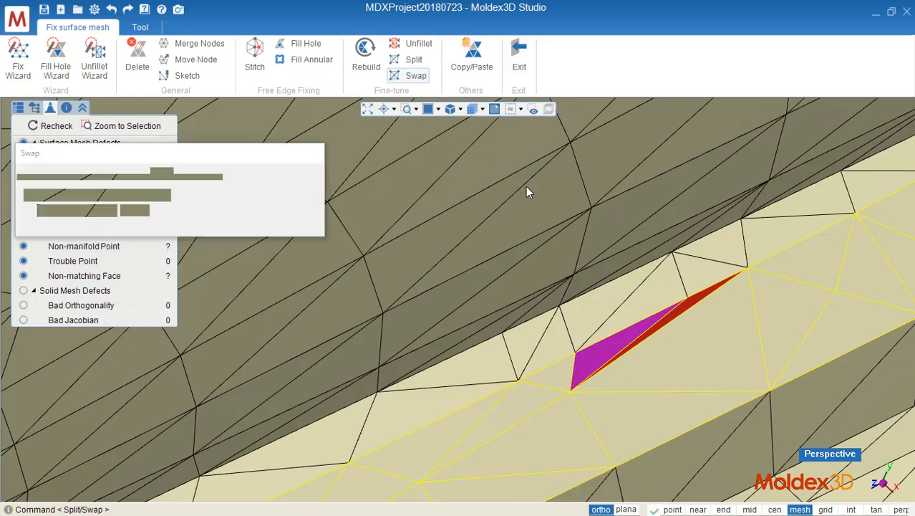
pyautogui.click(415, 75)
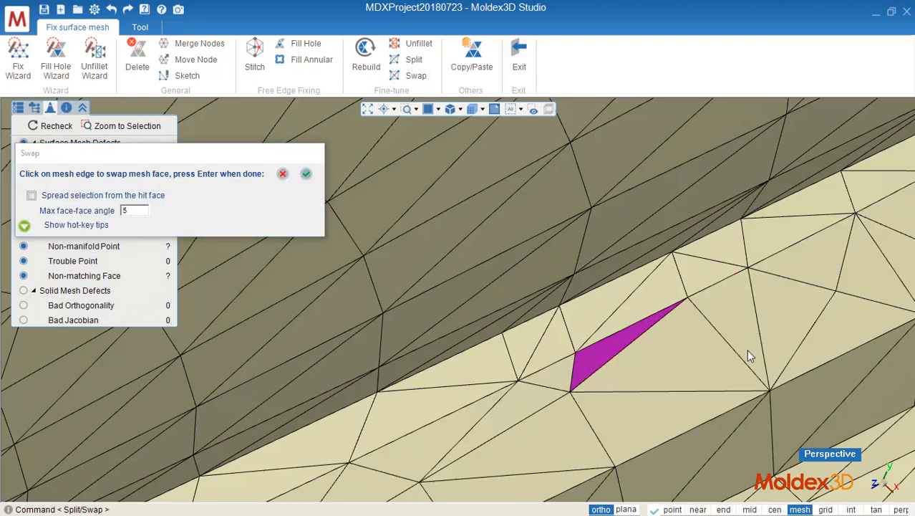
pyautogui.moveTo(673, 336)
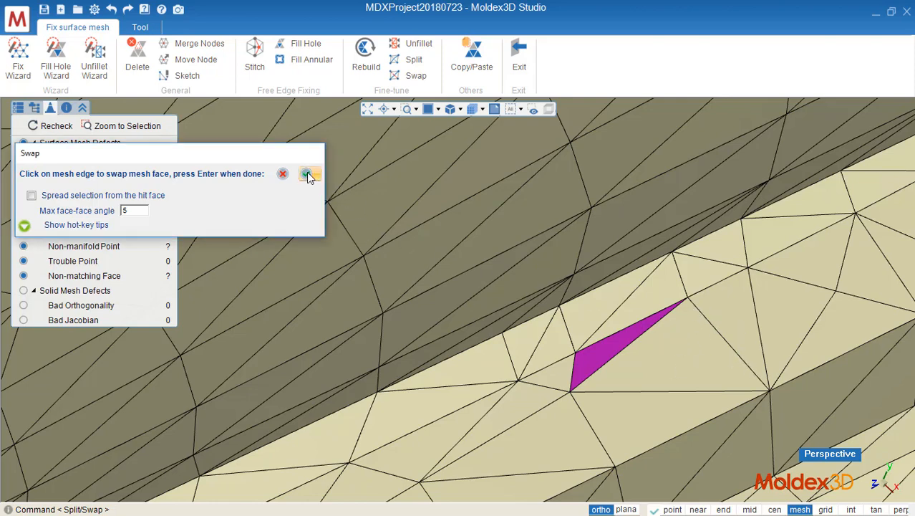
pyautogui.click(308, 174)
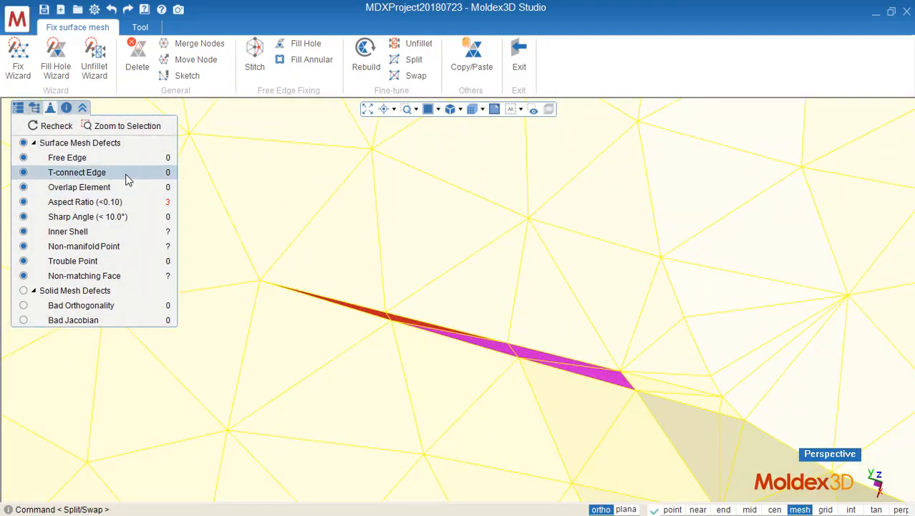
# - Rebuild the faces around the long sliver at mesh size 1.227, leaving one defect
pyautogui.click(366, 54)
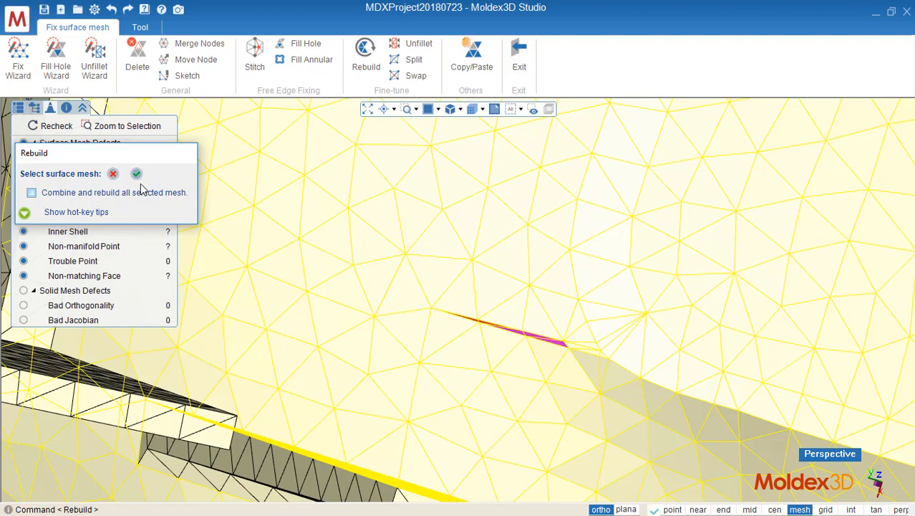
pyautogui.click(136, 173)
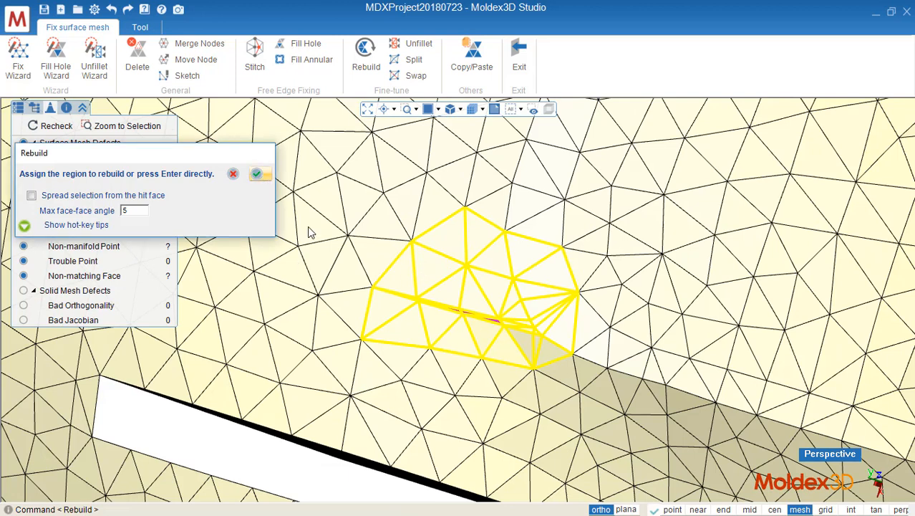
pyautogui.click(257, 174)
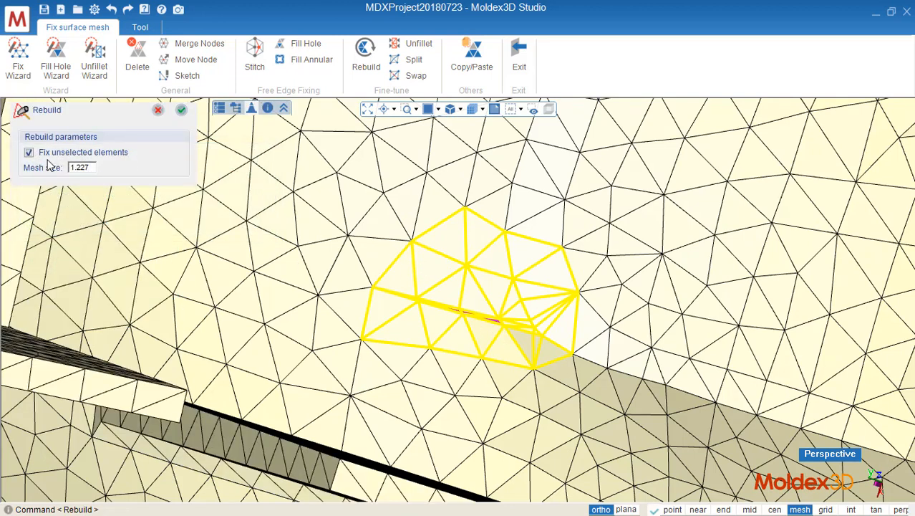
pyautogui.moveTo(203, 139)
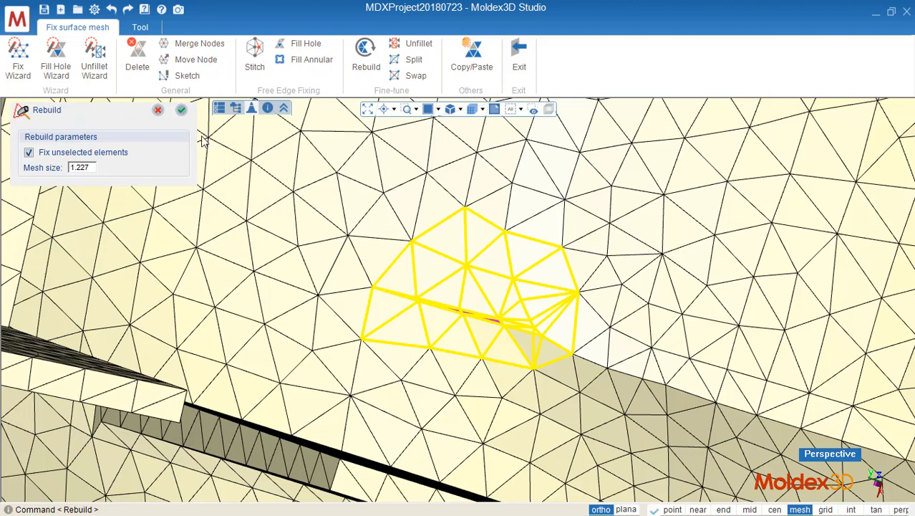
pyautogui.click(181, 109)
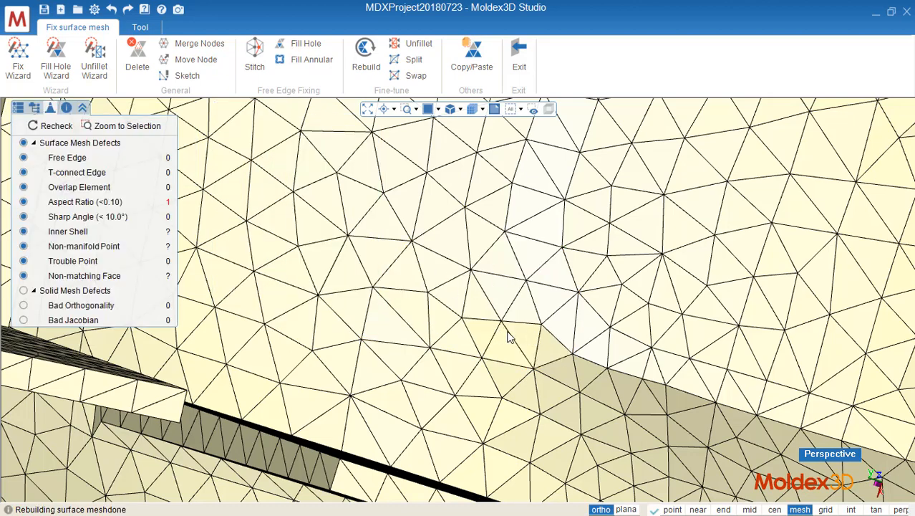
pyautogui.click(85, 202)
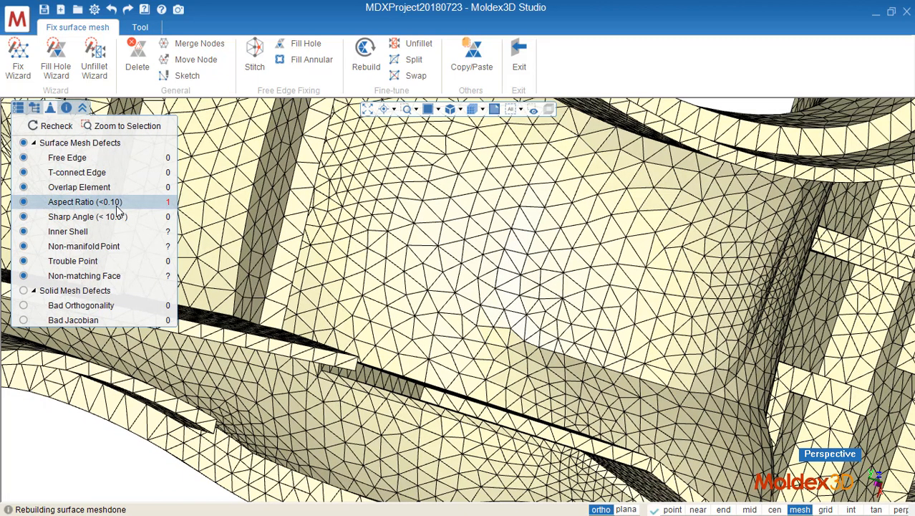
pyautogui.moveTo(126, 182)
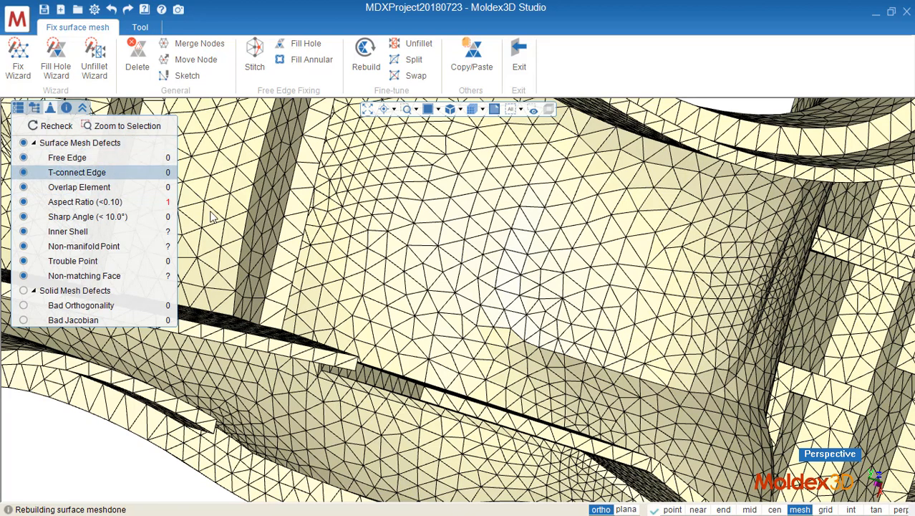
# - Zoom in on the thin red triangle flagged under Aspect Ratio
pyautogui.click(127, 125)
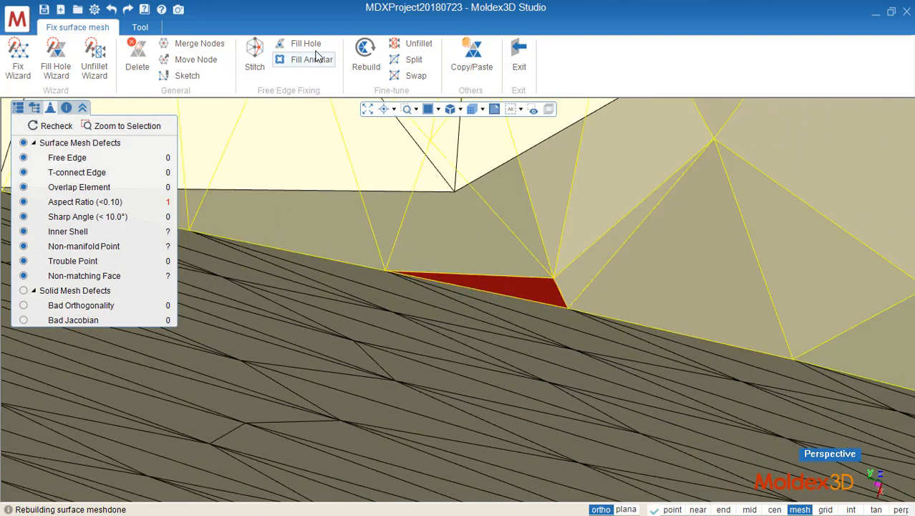
# - Unfillet the last red sliver triangle into its neighbours
pyautogui.click(418, 43)
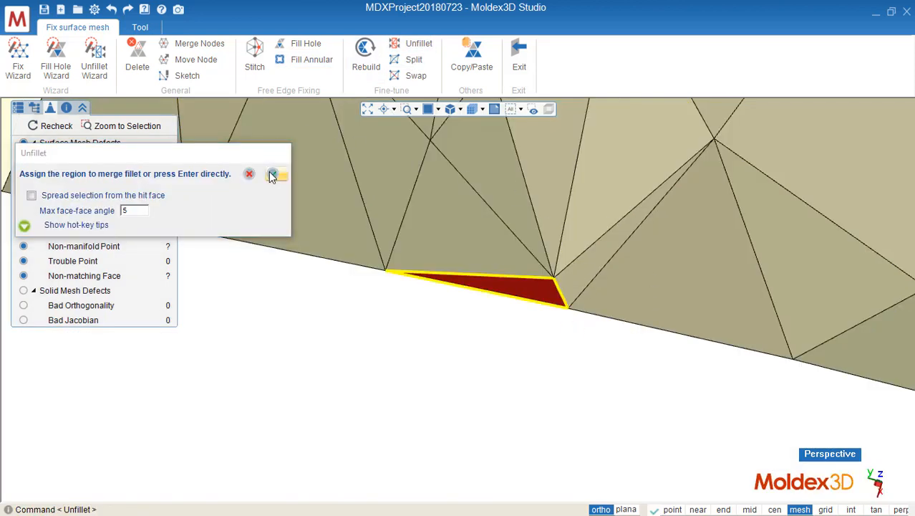
pyautogui.click(270, 175)
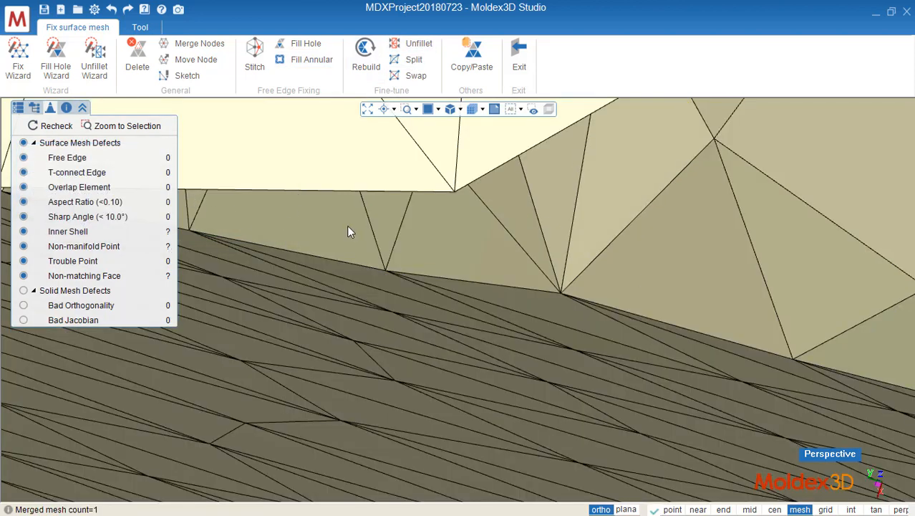